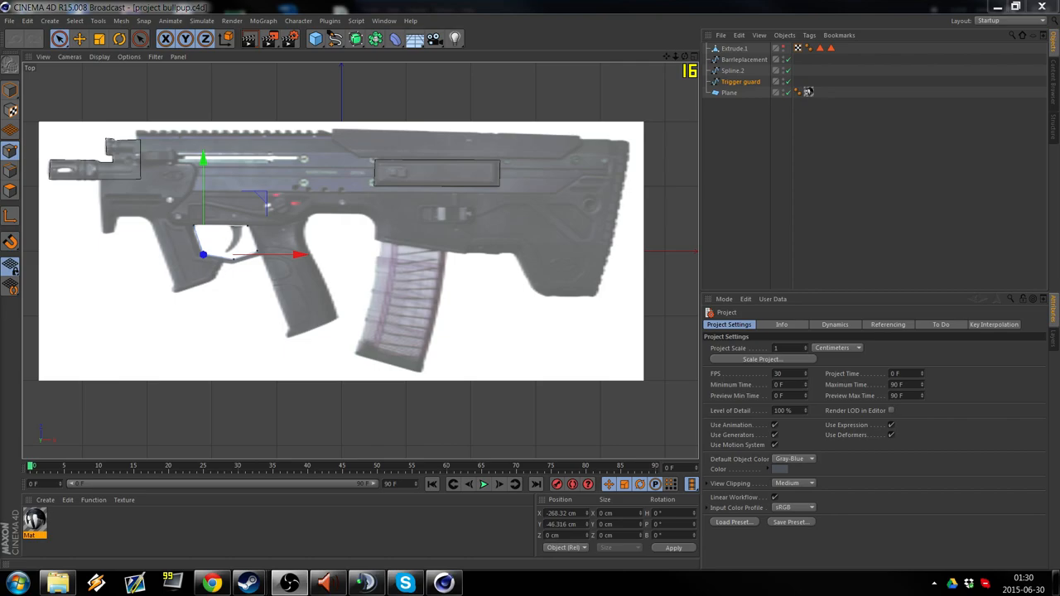
mouse_move(440, 321)
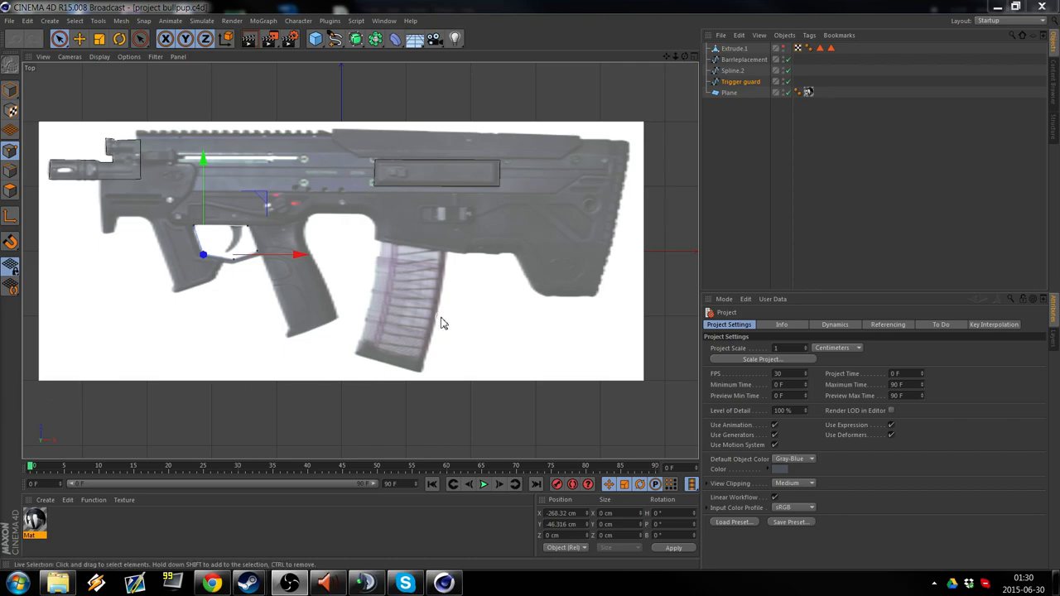
mouse_move(676, 69)
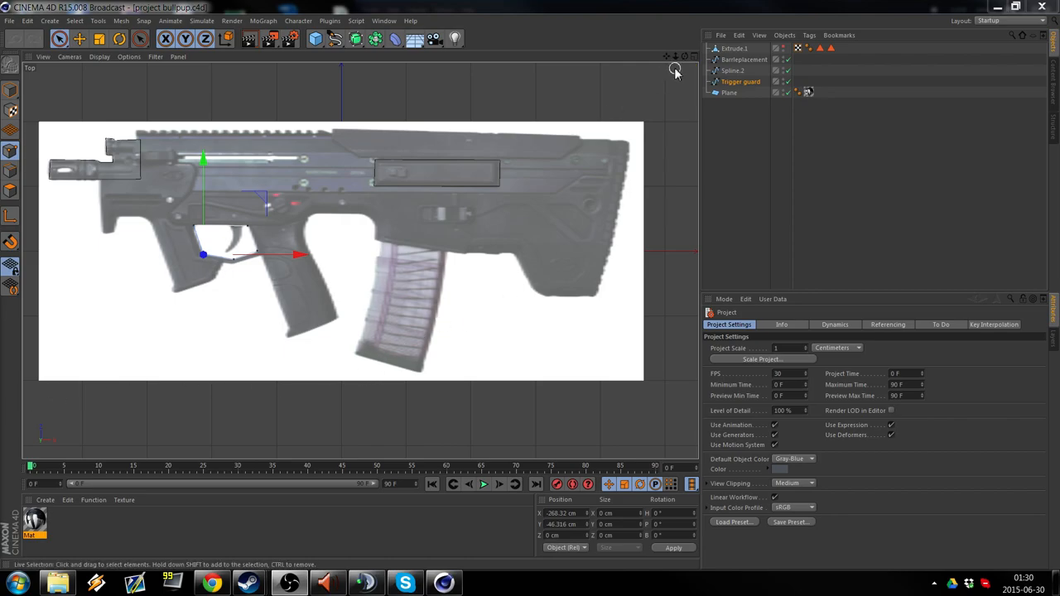
mouse_move(679, 73)
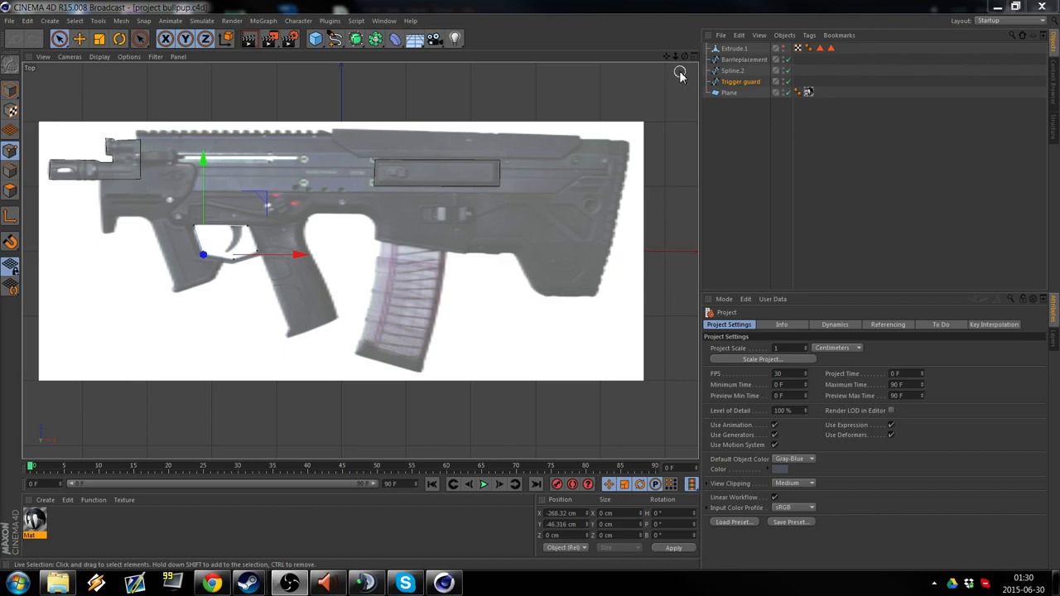
mouse_move(139, 212)
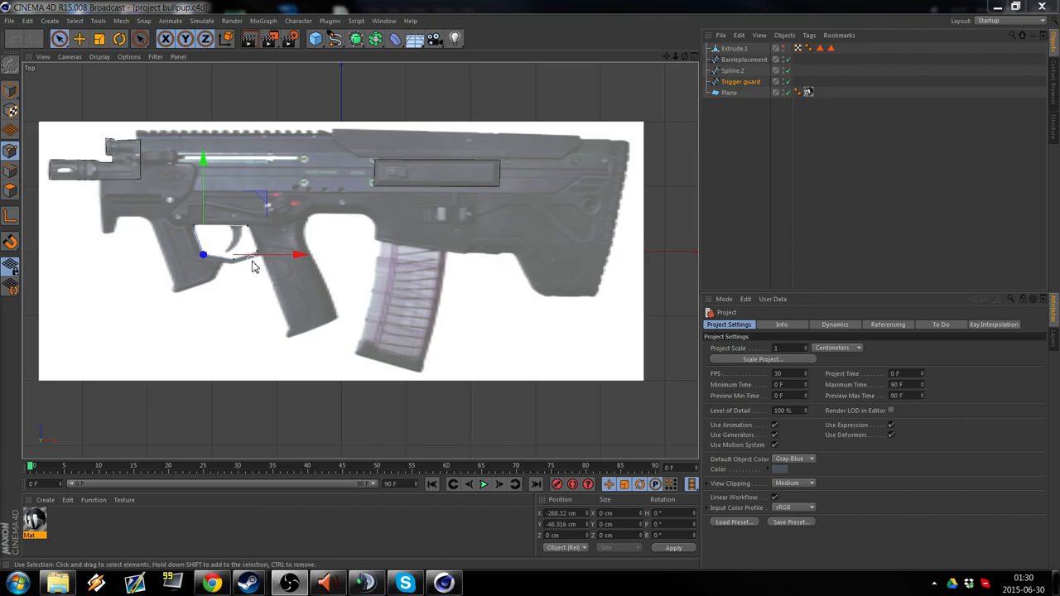
mouse_move(252, 305)
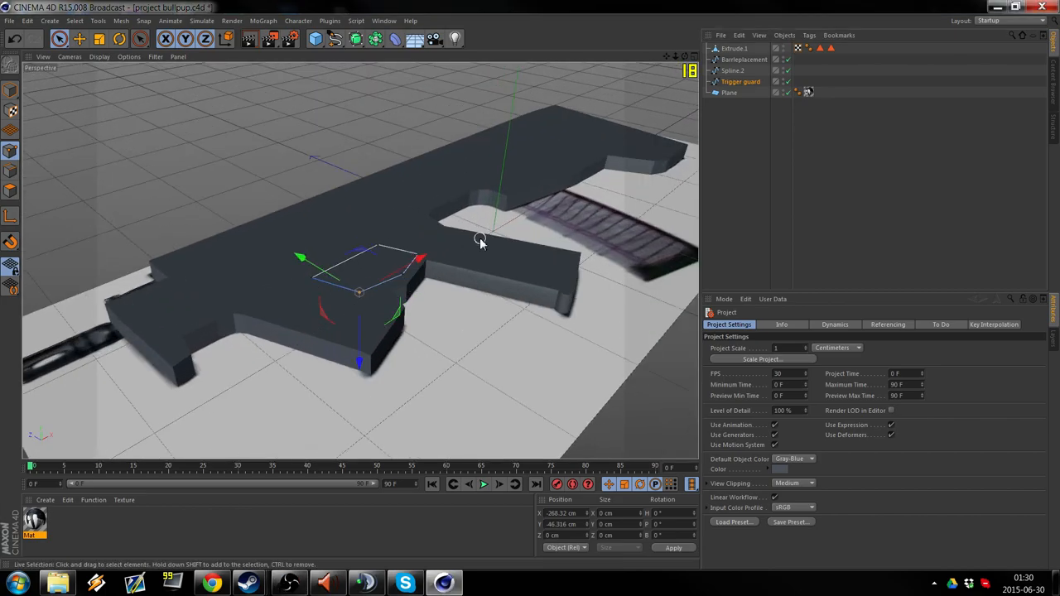
mouse_move(523, 252)
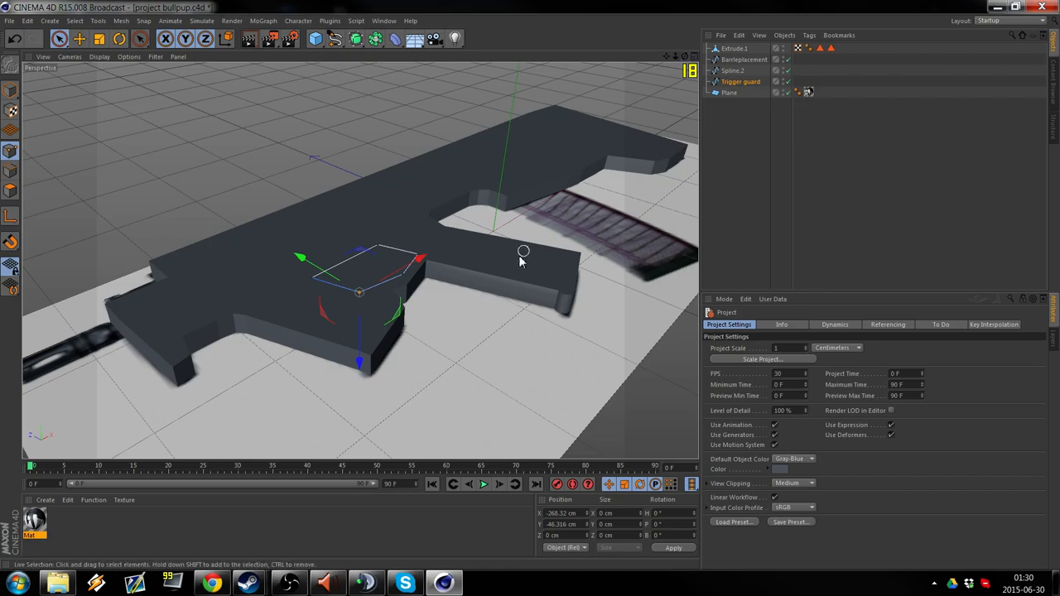
mouse_move(548, 346)
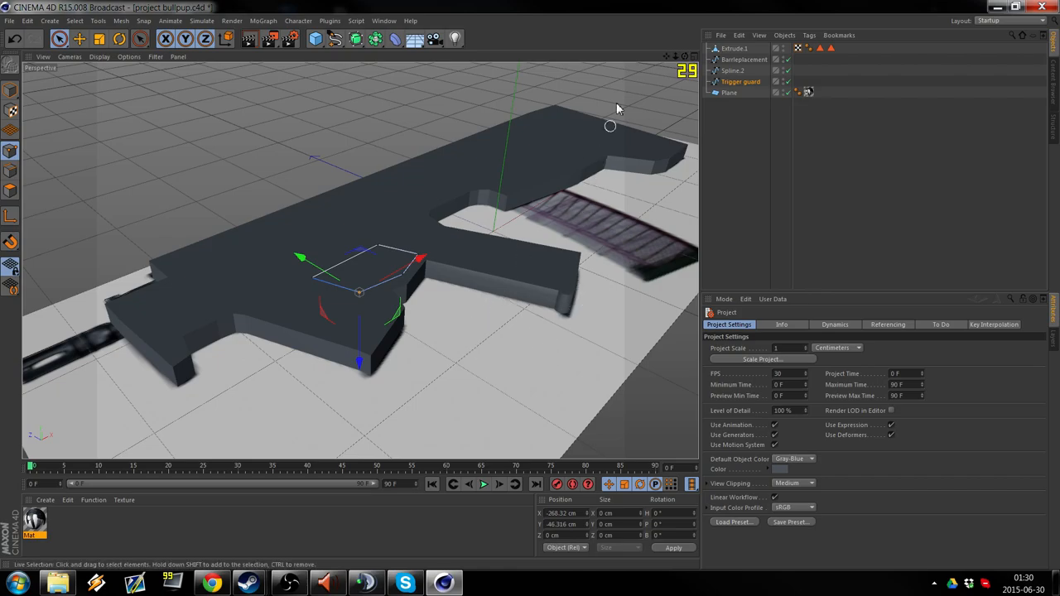
Select Extrude.1 and convert it into an editable polygon object.
left_click(734, 48)
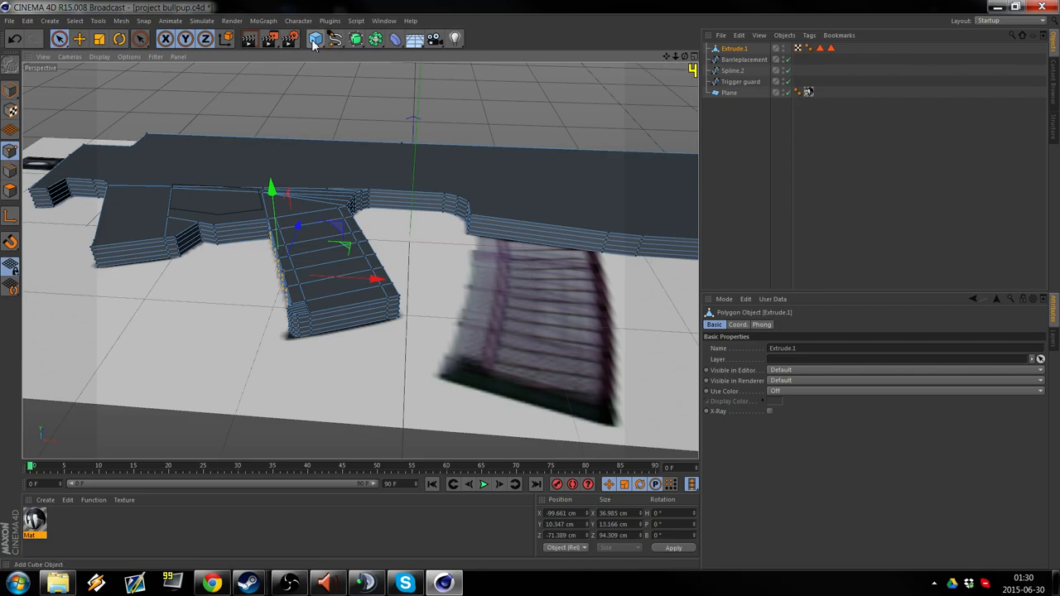
left_click(314, 39)
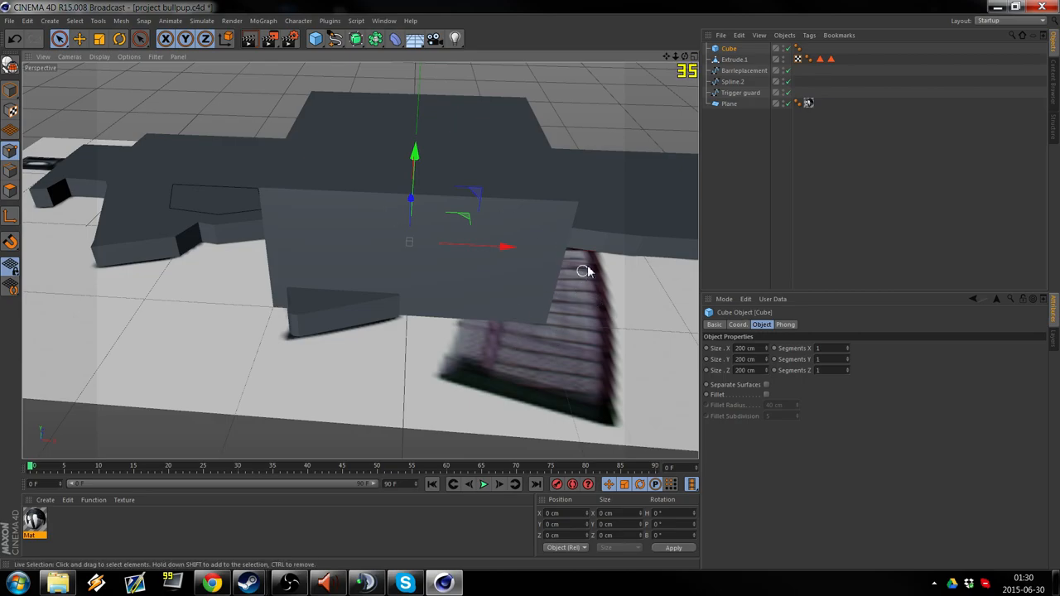
mouse_move(384, 195)
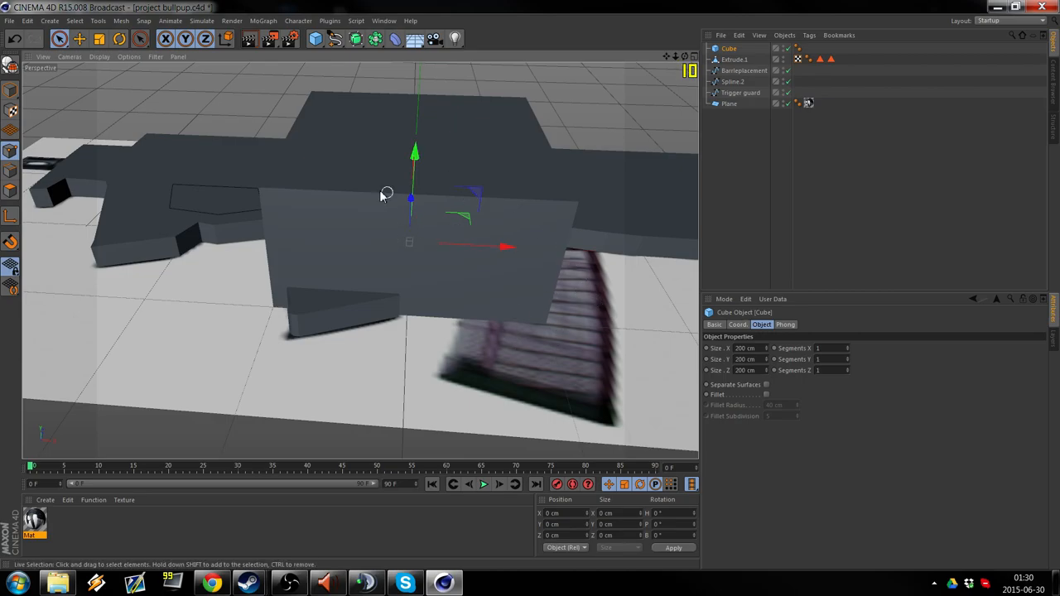
mouse_move(358, 163)
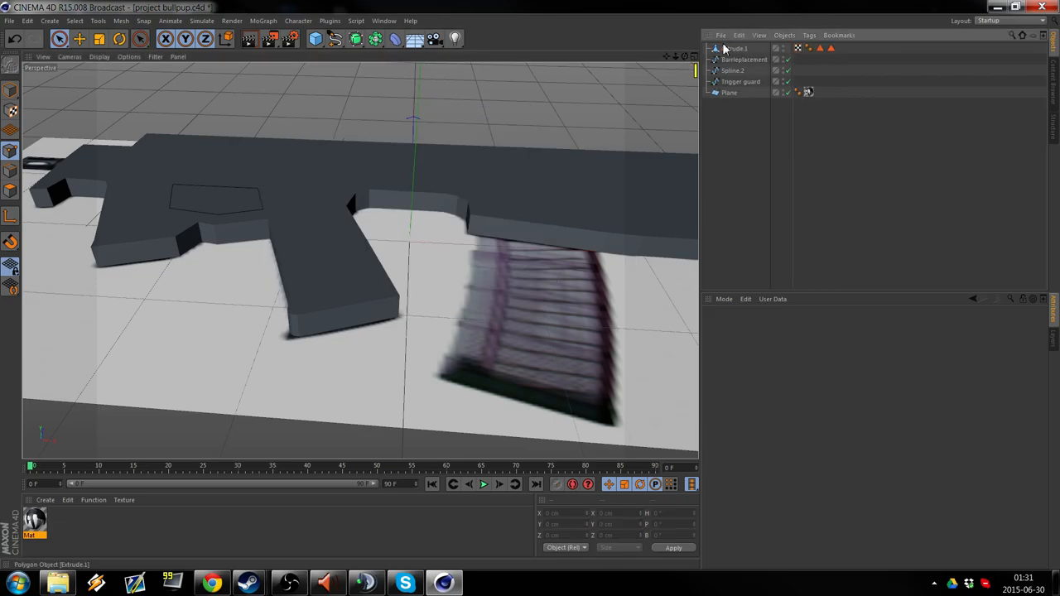
mouse_move(735, 48)
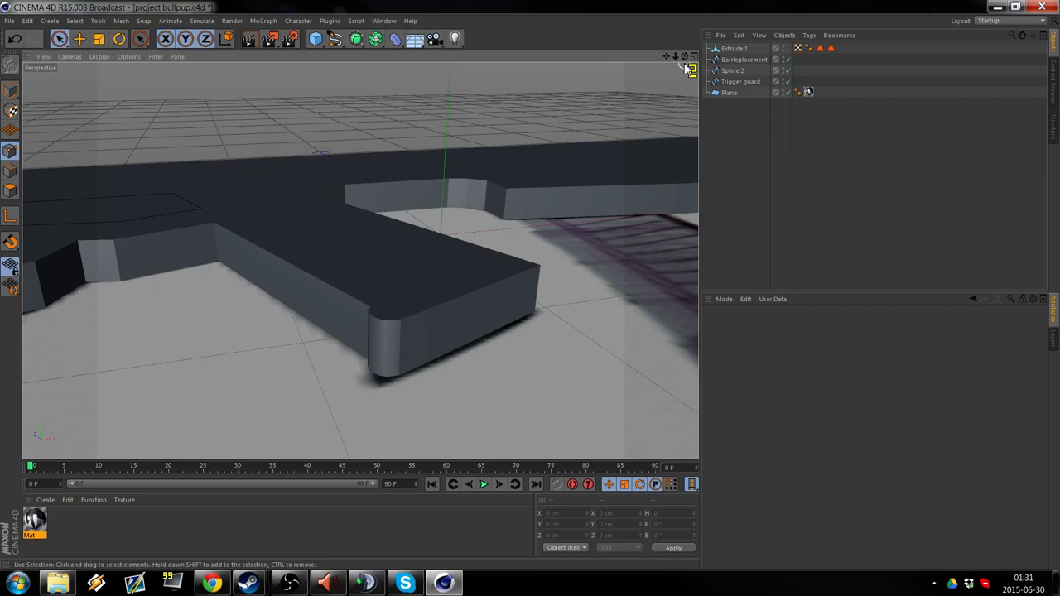
Select the Extrude.1 gun body mesh ready for Knife loop cuts on the grip.
left_click(734, 48)
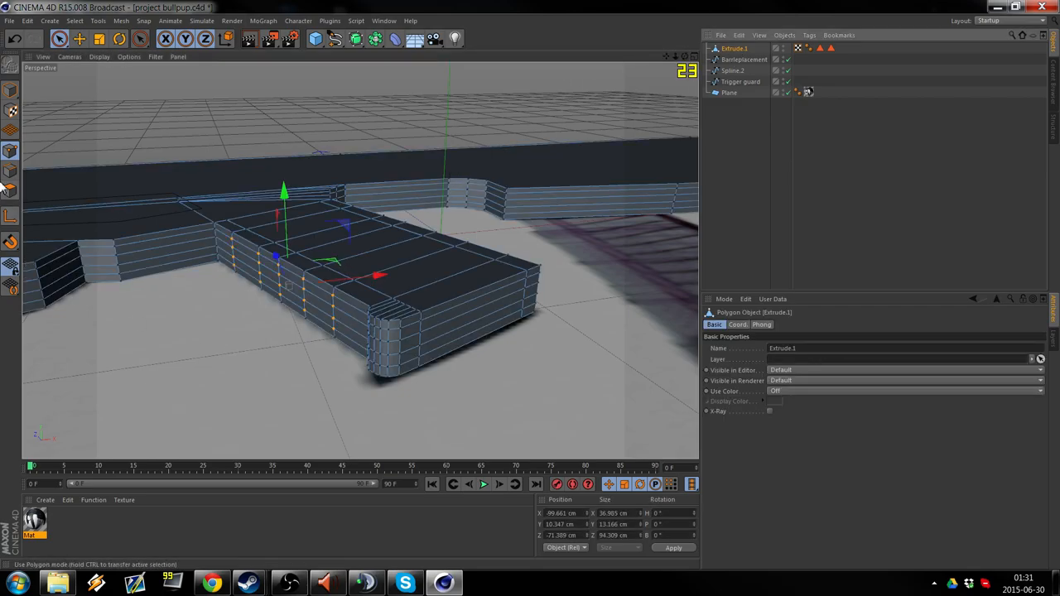
mouse_move(12, 152)
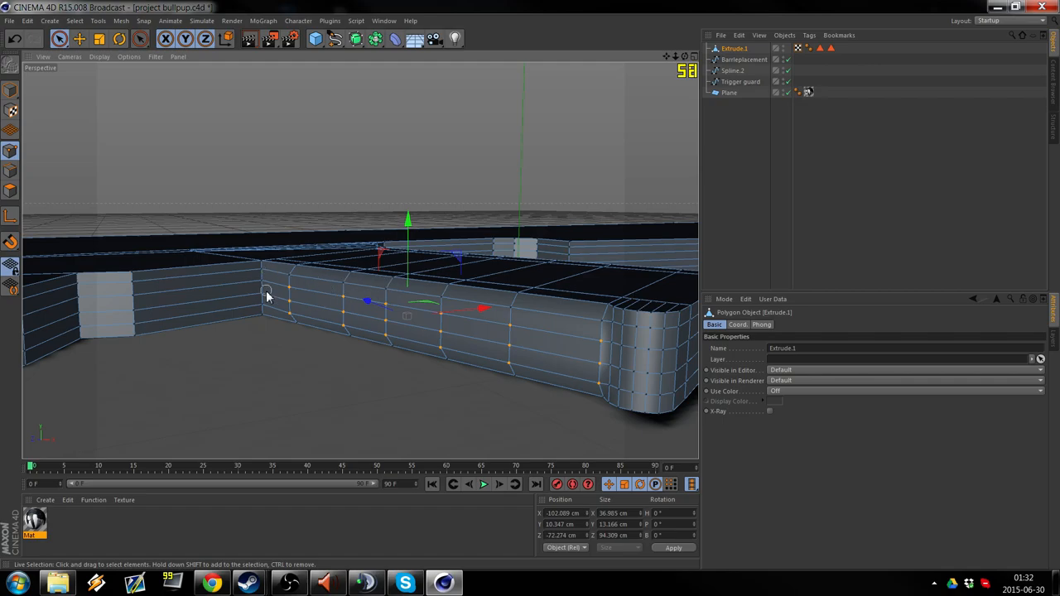
mouse_move(474, 356)
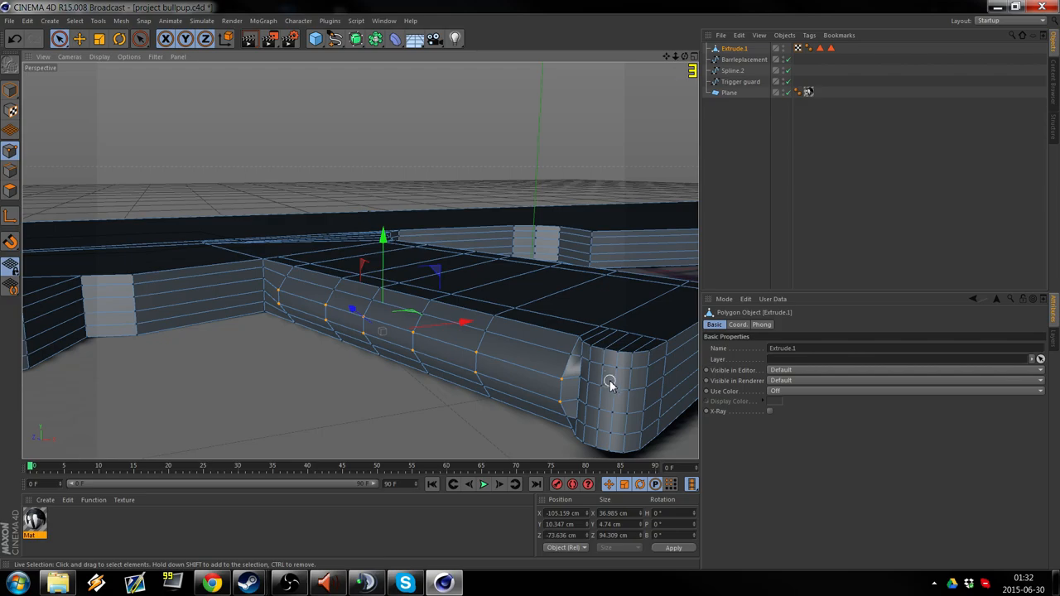
mouse_move(457, 363)
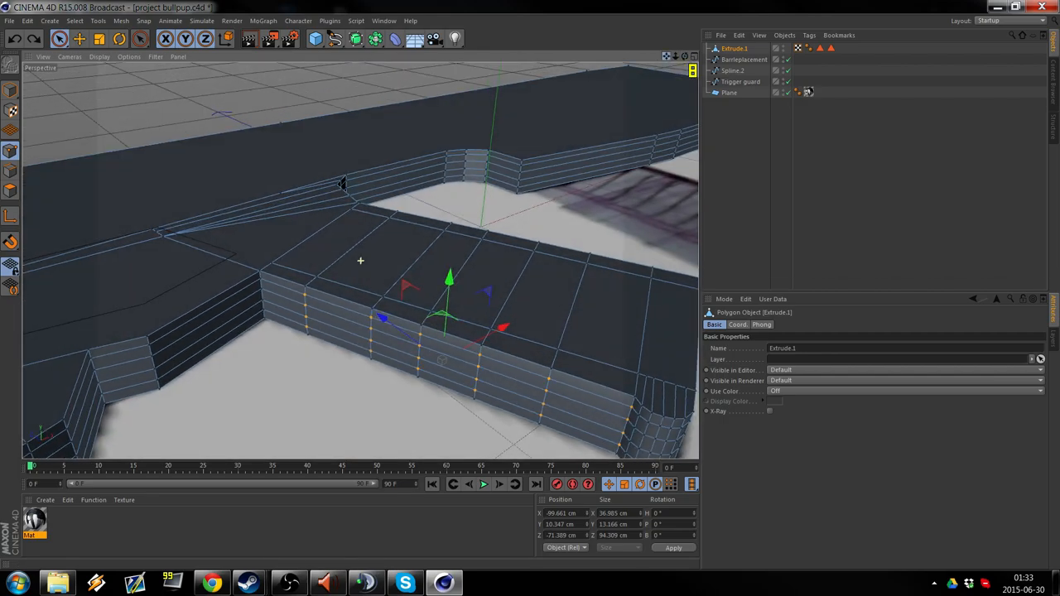
Select the grip section's polygons with Live Selection in Polygon mode.
left_click_drag(414, 248, 331, 207)
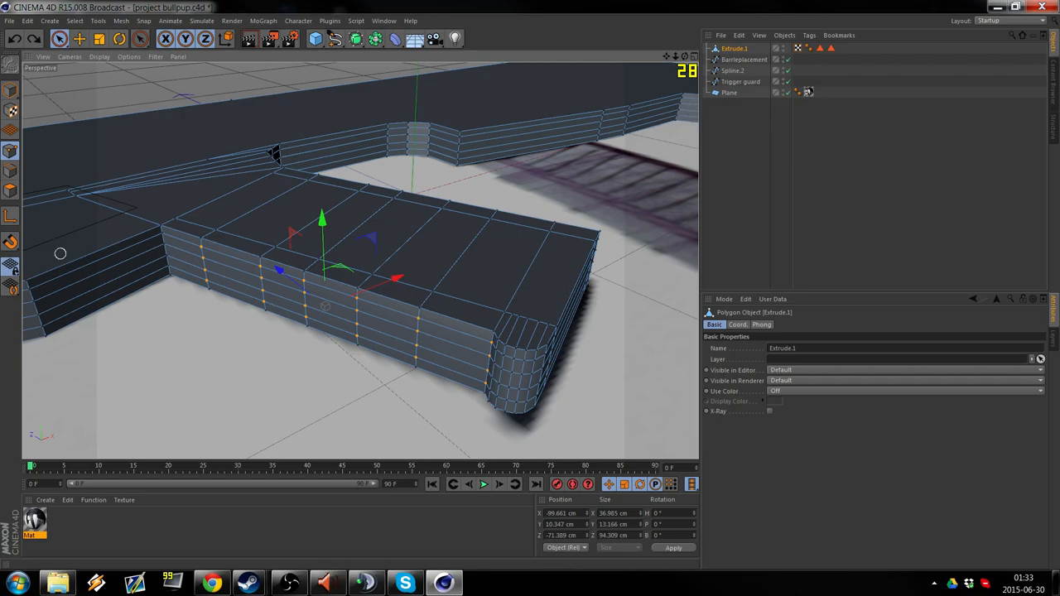
left_click(265, 235)
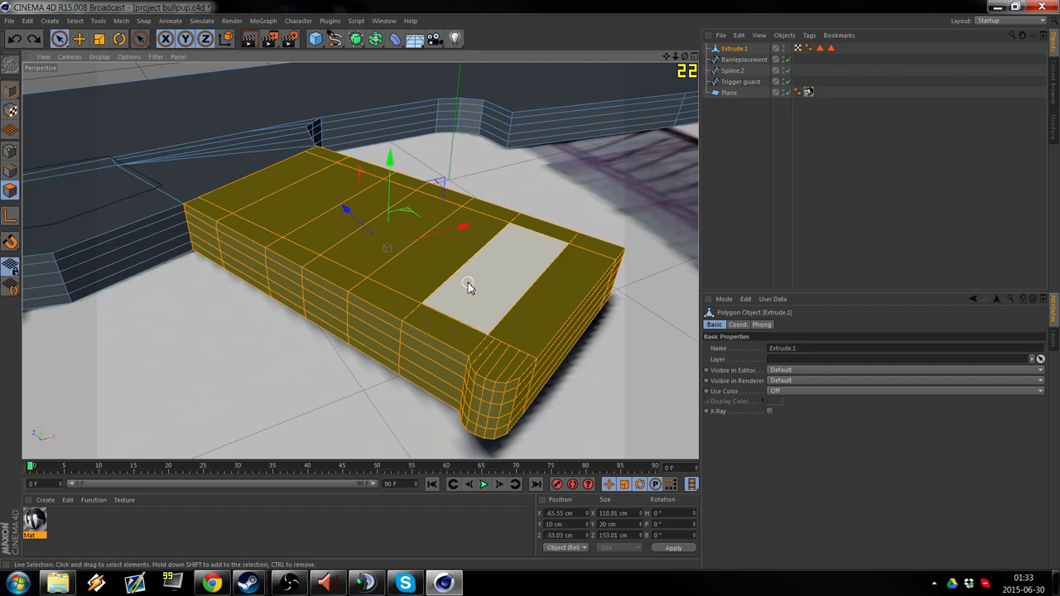
Bevel the selected grip polygons with a Round shape to soften the outer edges.
right_click(467, 282)
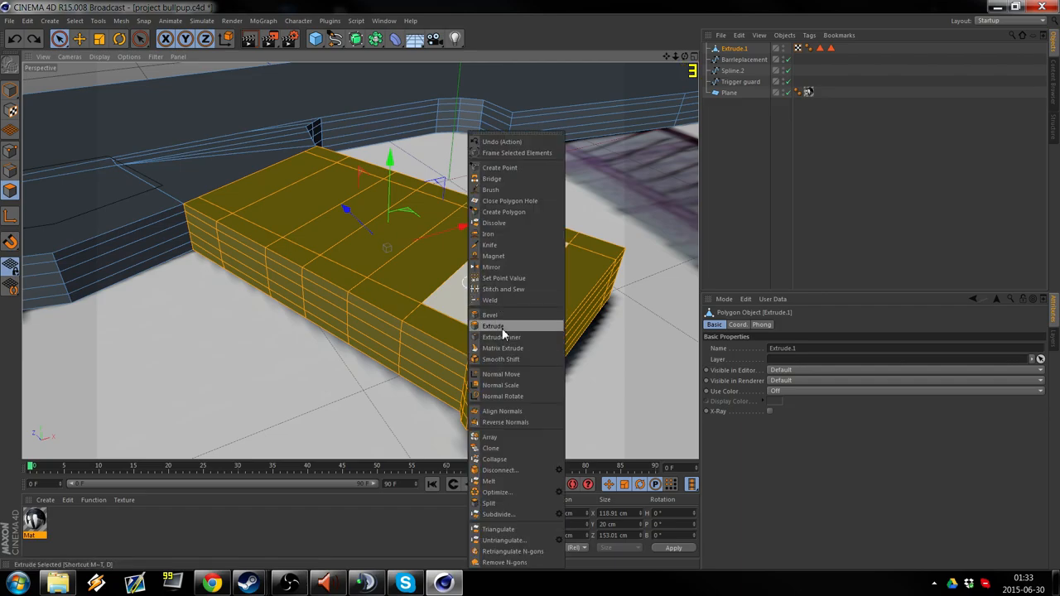
mouse_move(490, 315)
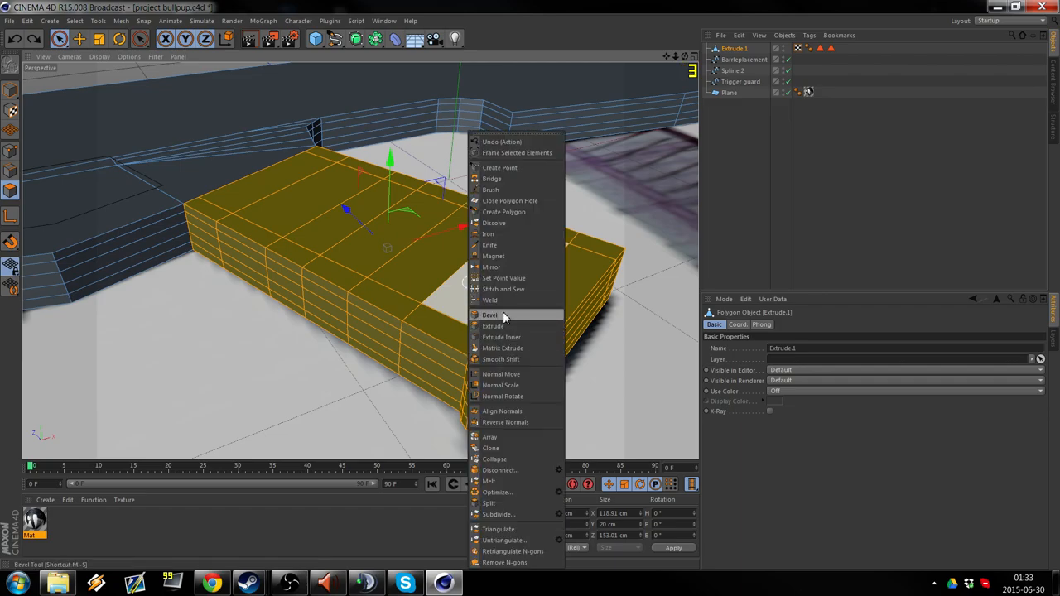
left_click(490, 315)
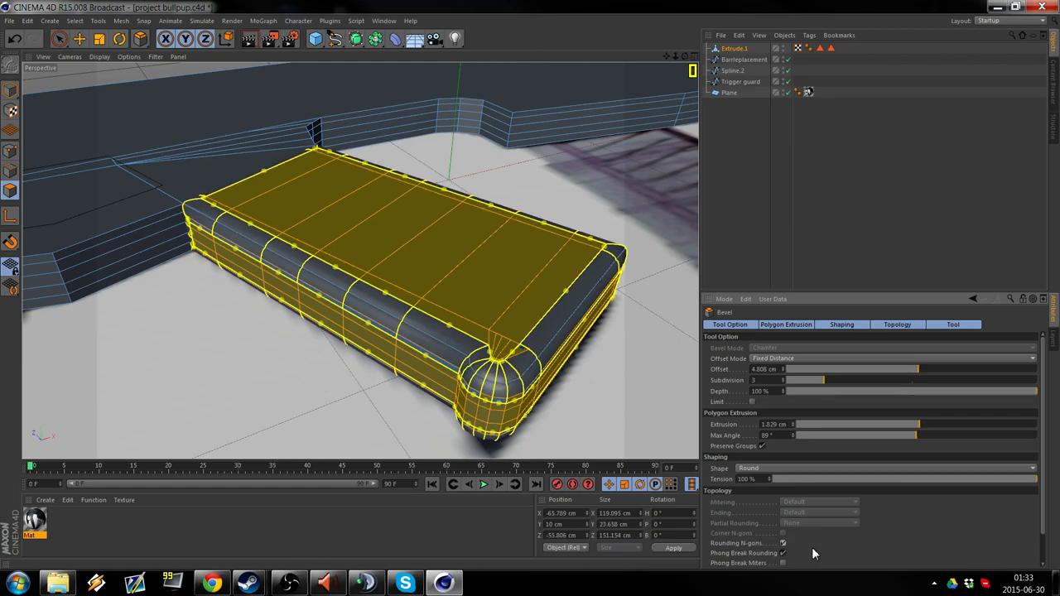
mouse_move(821, 215)
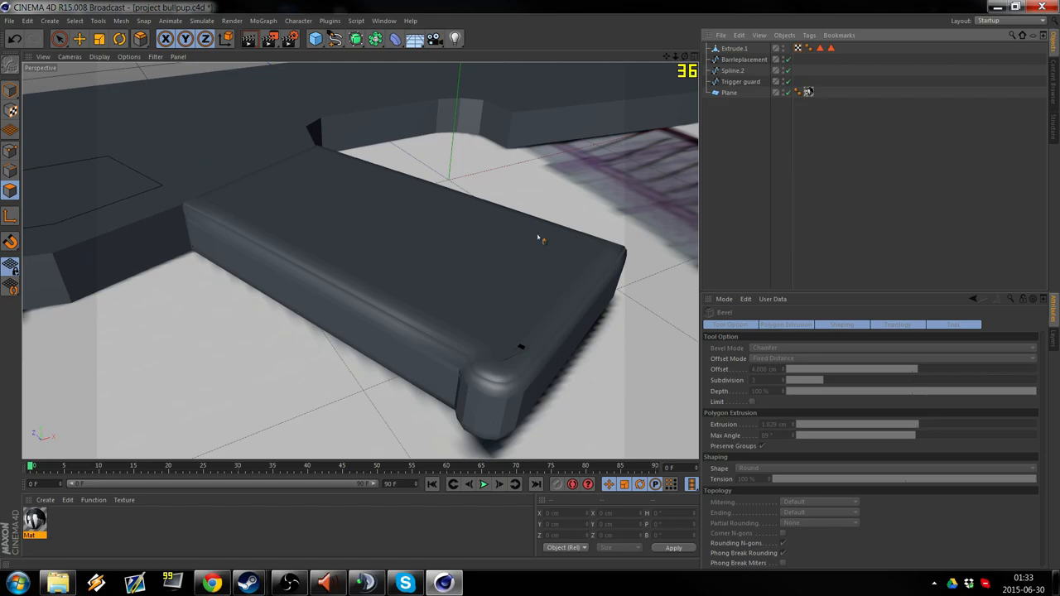
Reselect the Extrude.1 mesh and its grip polygons for a second bevel.
left_click_drag(538, 240, 361, 261)
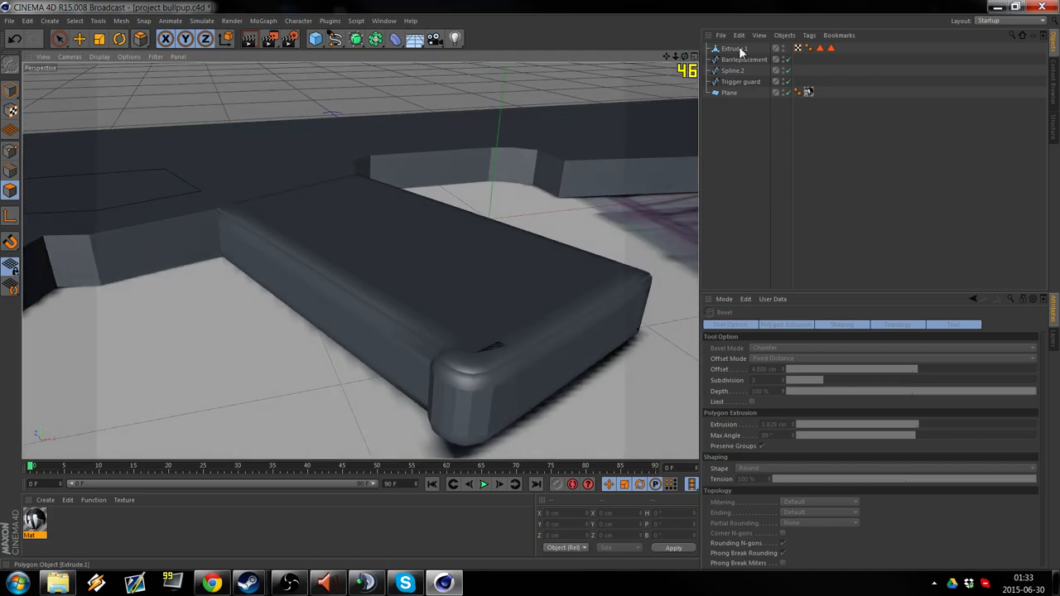
left_click(734, 48)
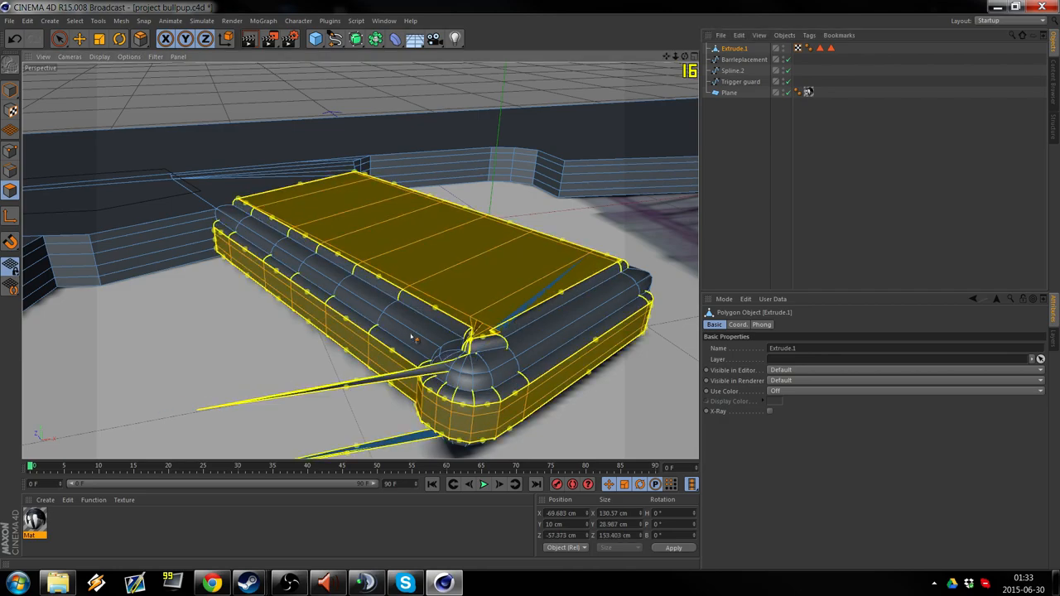
left_click_drag(414, 335, 450, 331)
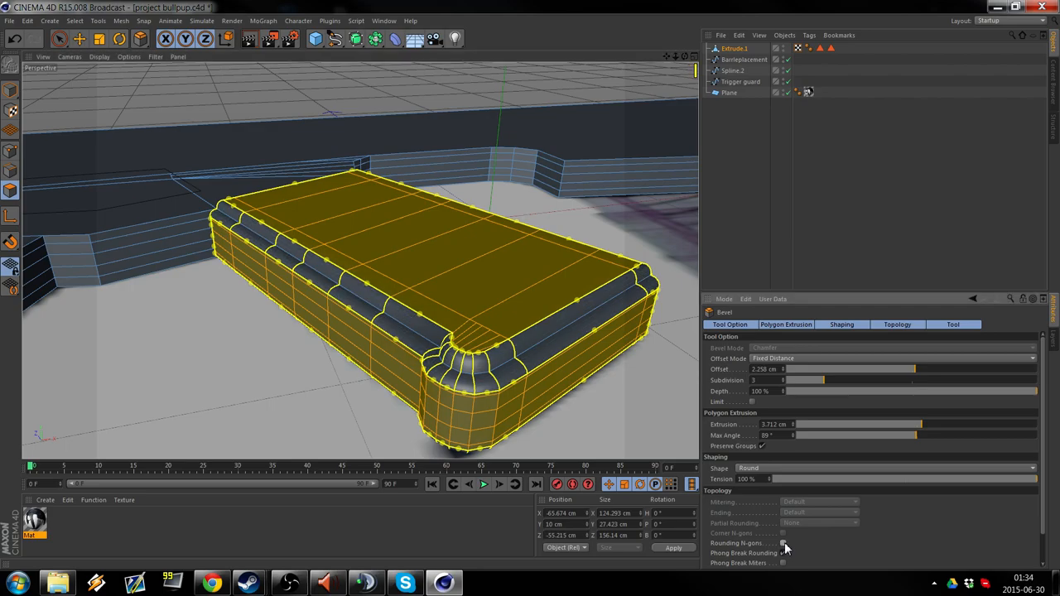
left_click(781, 553)
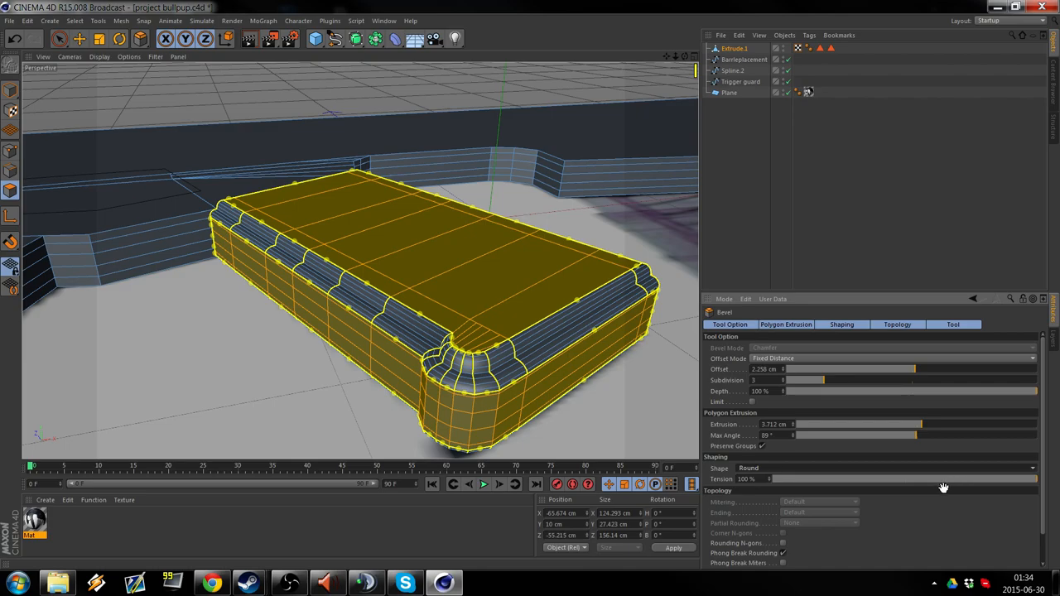
left_click_drag(940, 479, 775, 479)
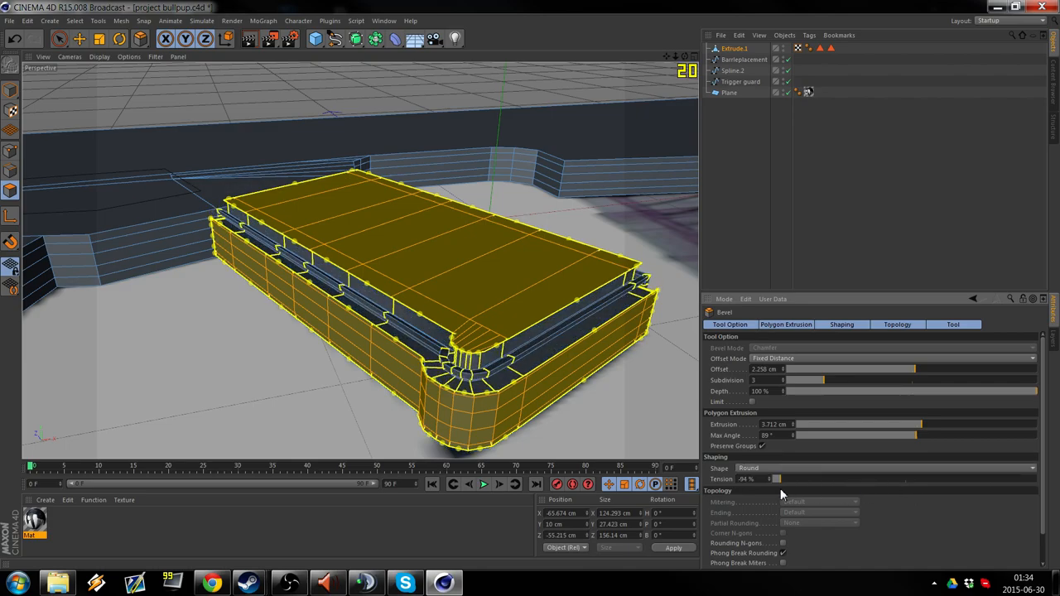
left_click_drag(778, 479, 848, 478)
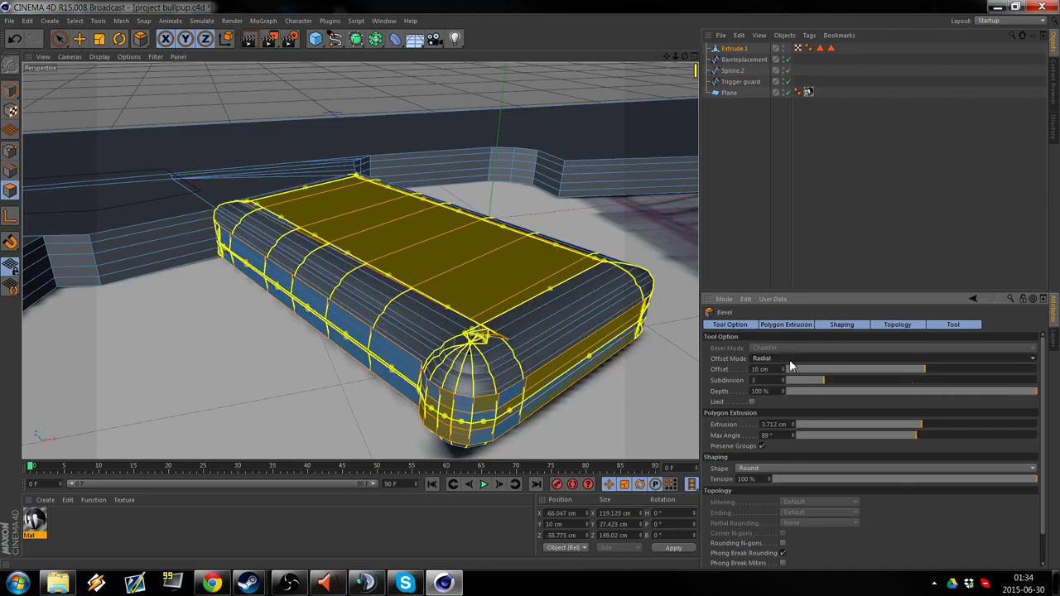
left_click(891, 358)
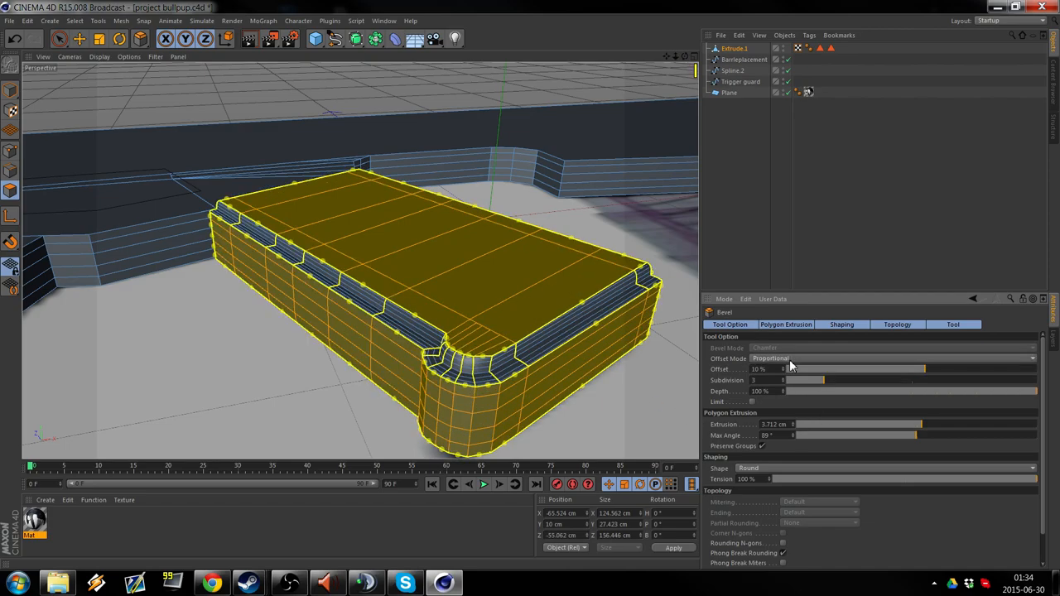
left_click(894, 358)
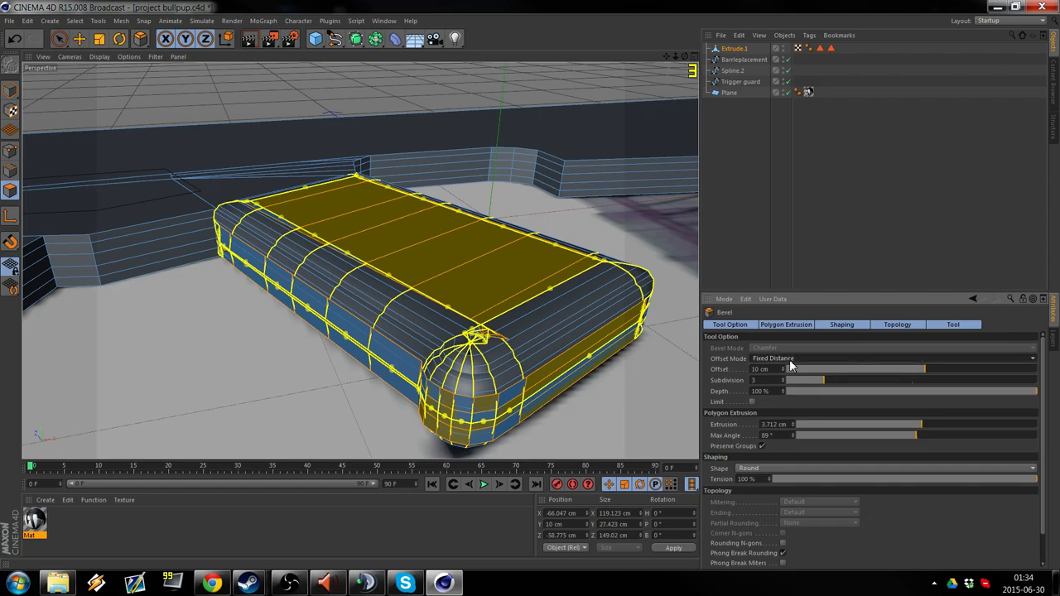
left_click(870, 358)
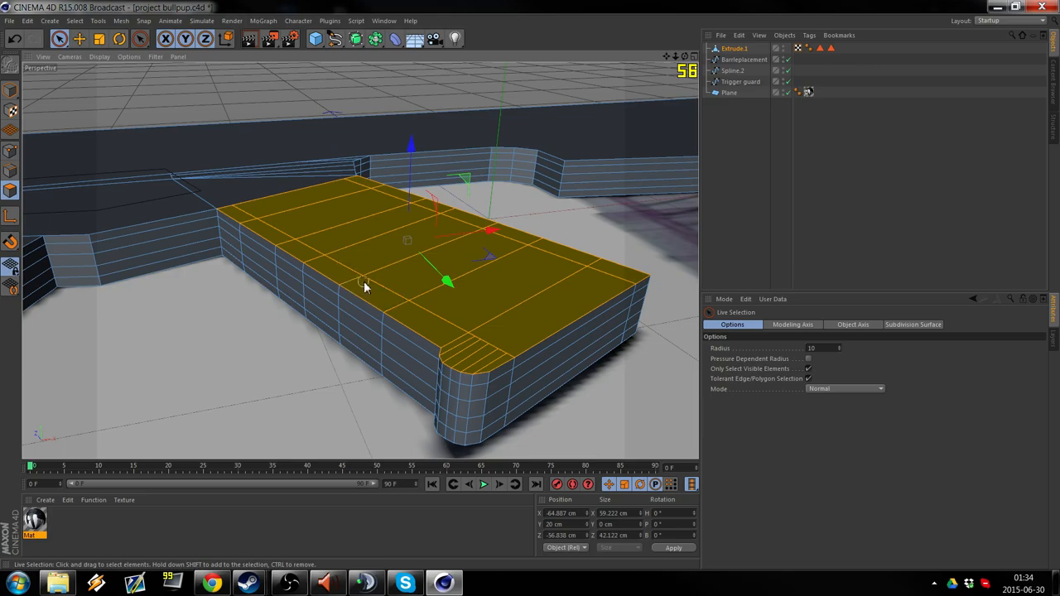
Start a Bevel on the grip block's top polygons to round its top edges.
right_click(364, 285)
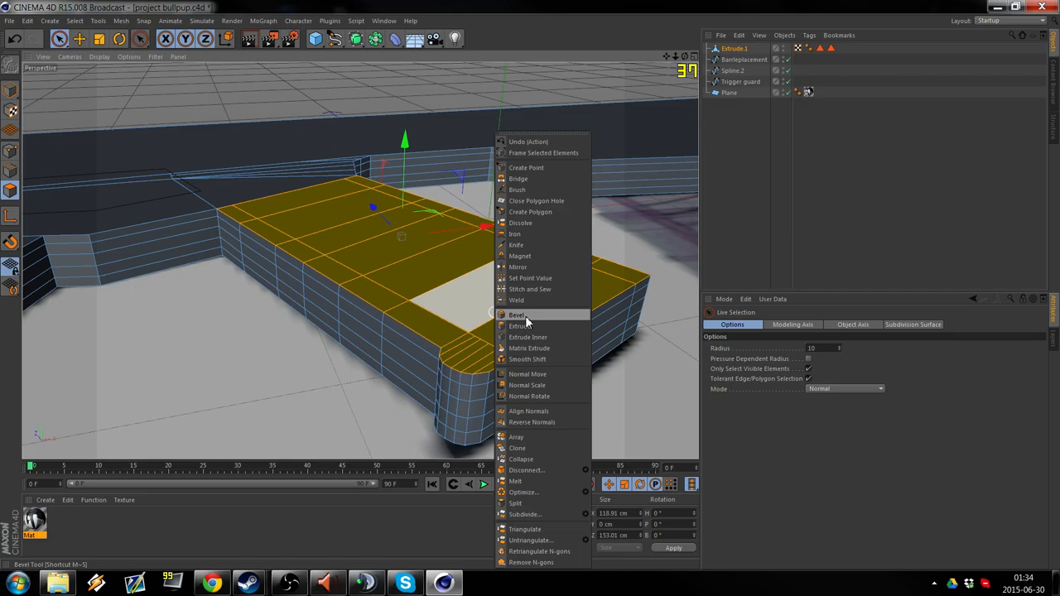
left_click(516, 315)
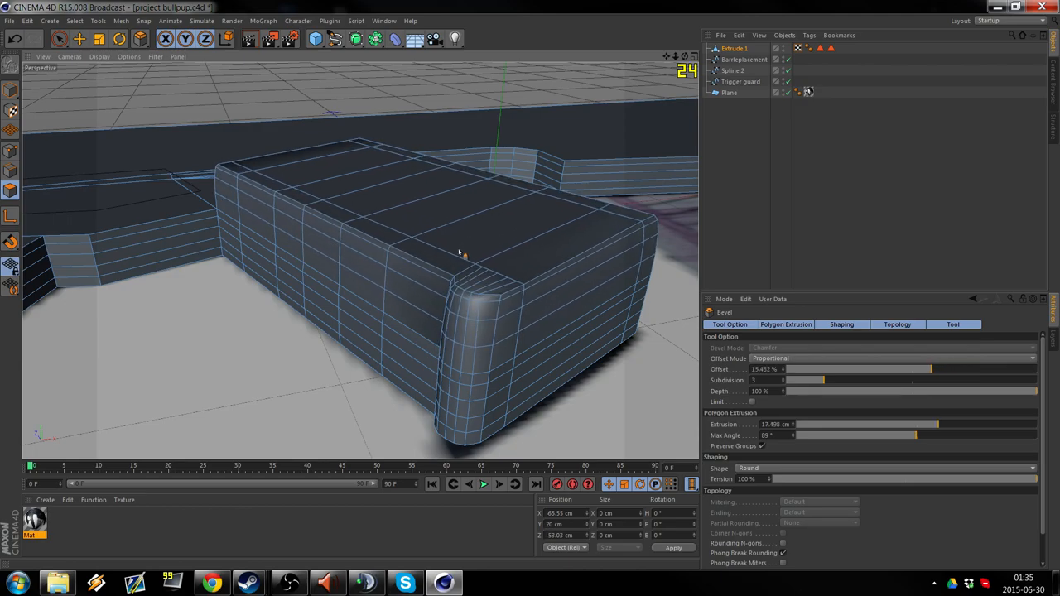
Increase the bevel offset so the rounding on the block's top edges grows larger.
left_click_drag(460, 252, 546, 275)
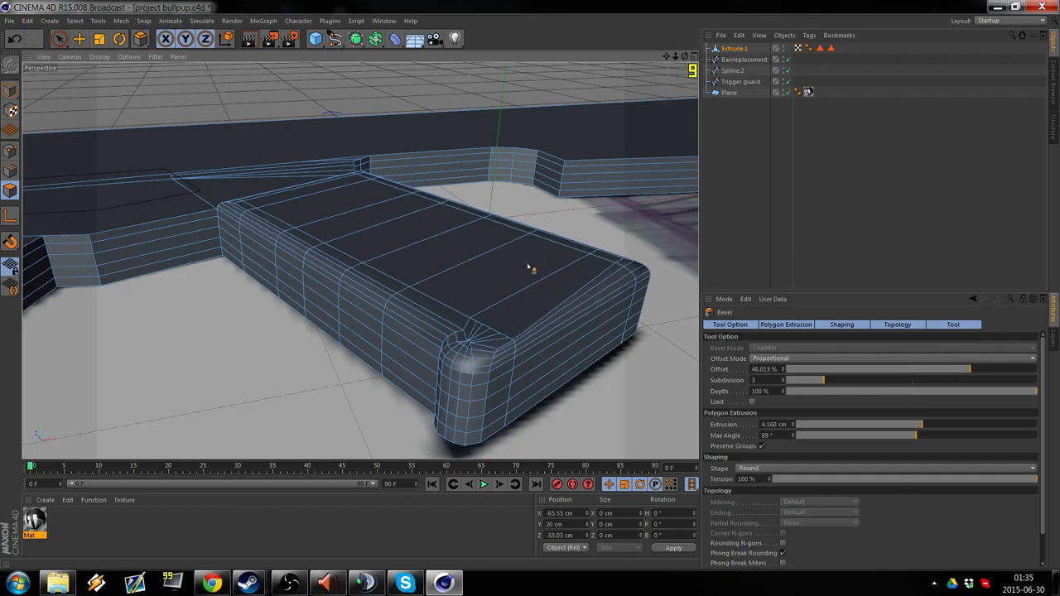
left_click_drag(969, 368, 952, 368)
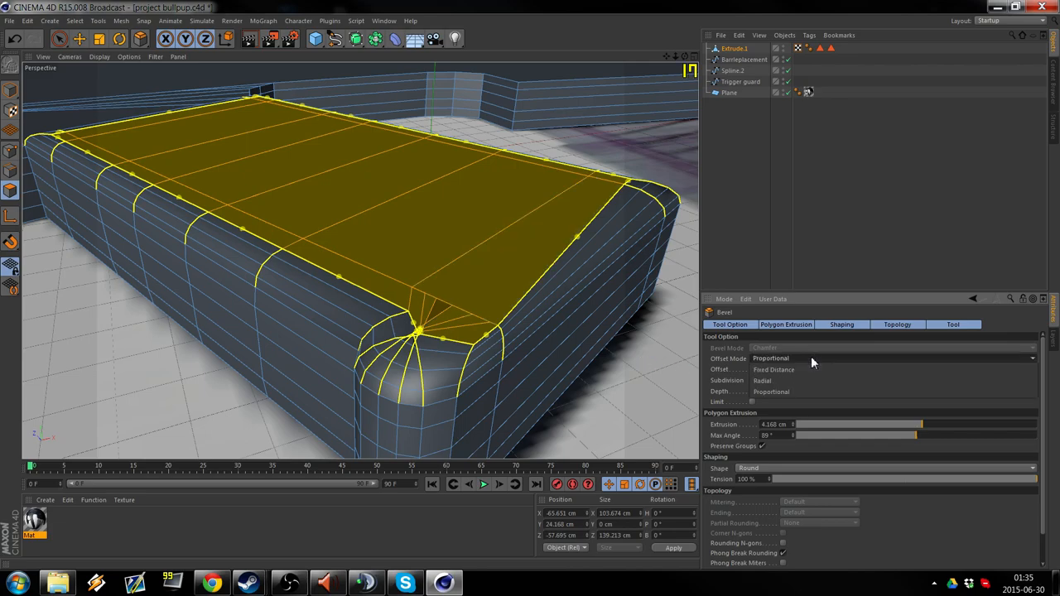
Change the bevel Offset Mode and undo the bevel, returning the block to square edges.
left_click(894, 358)
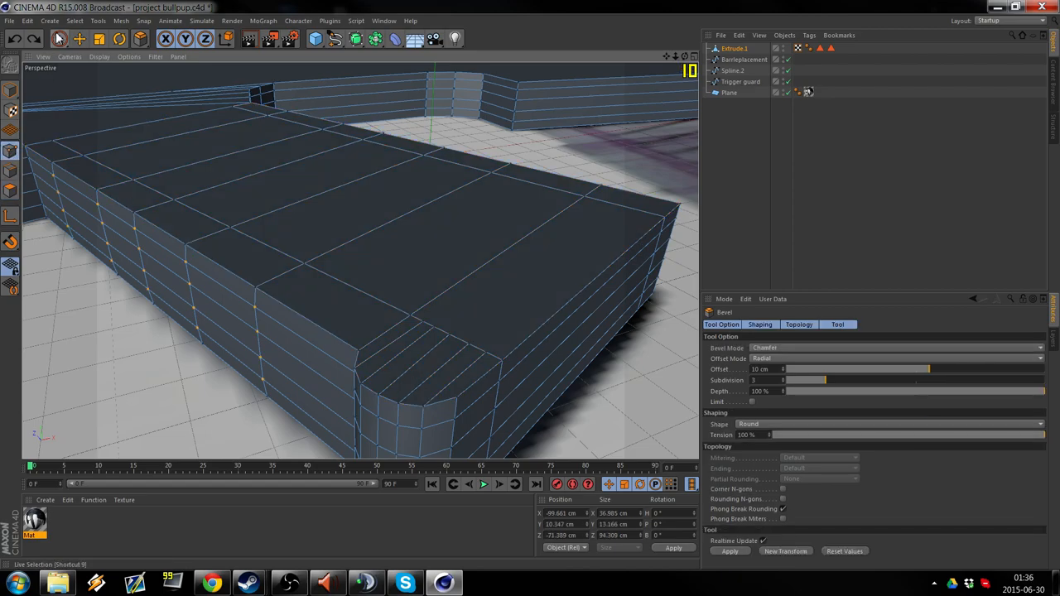
left_click(60, 38)
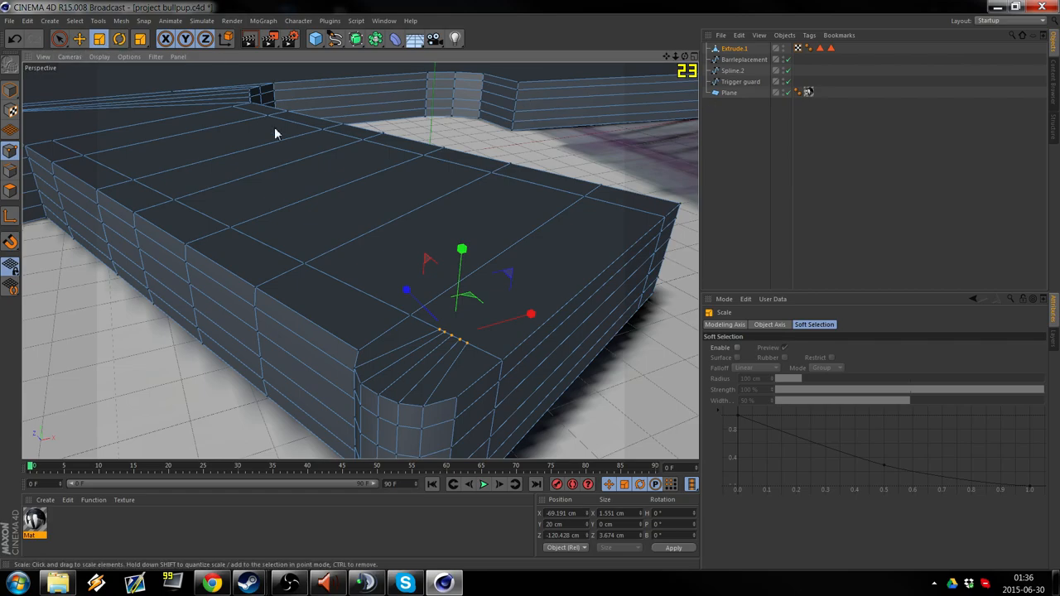
Bevel the top face with a small rounded offset and about 5 cm extrusion.
right_click(278, 134)
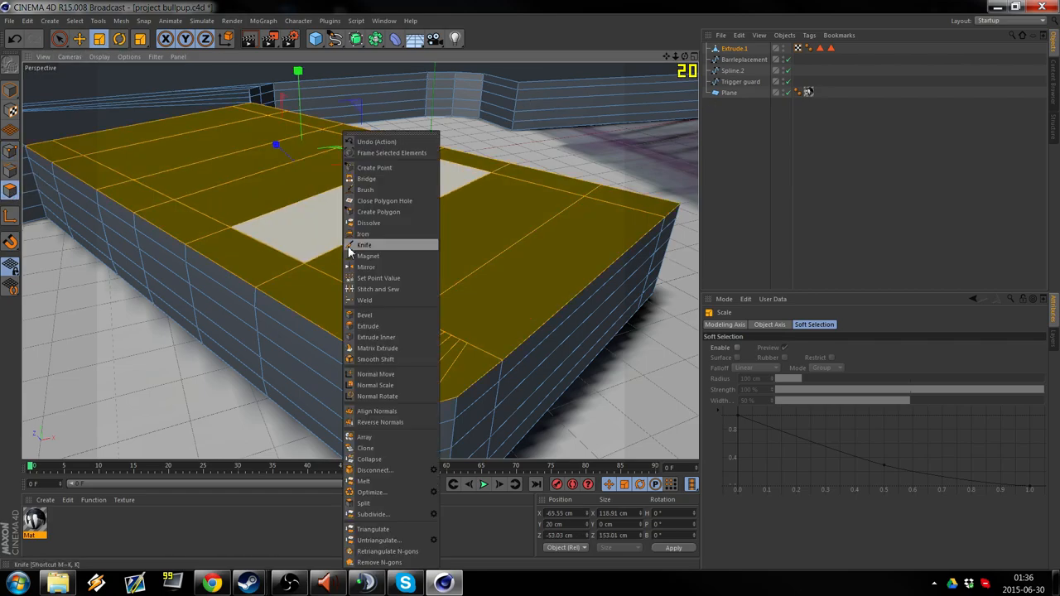
left_click(364, 315)
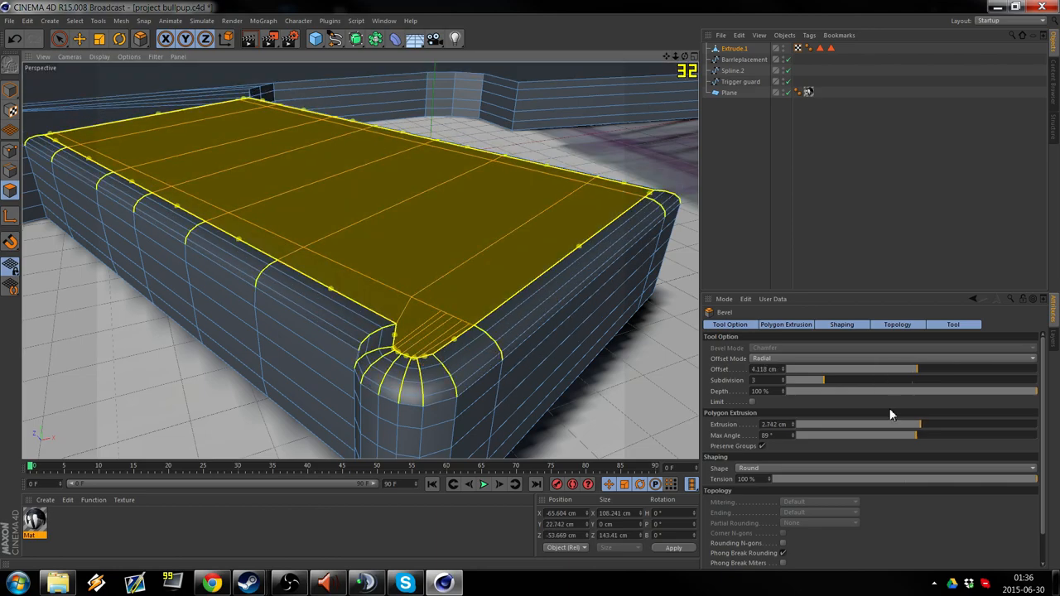
left_click_drag(917, 435, 933, 436)
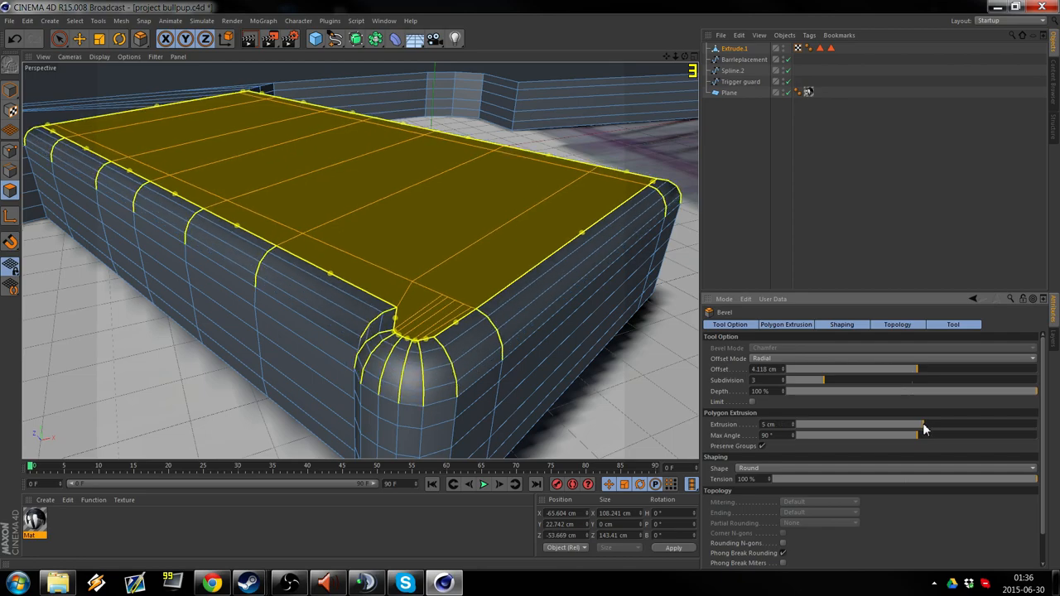
left_click_drag(927, 423, 919, 424)
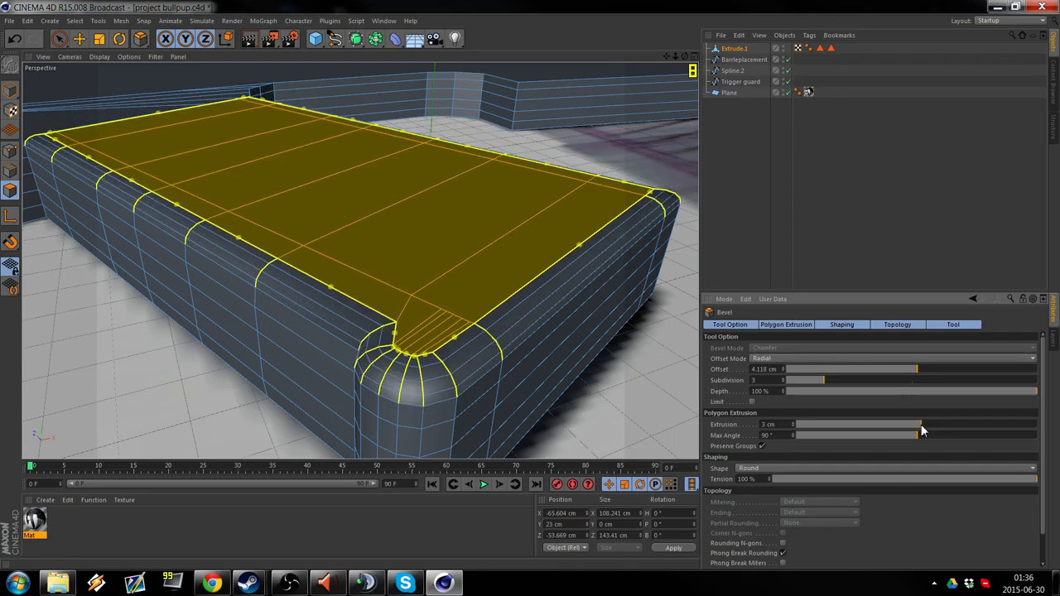
left_click_drag(914, 368, 917, 368)
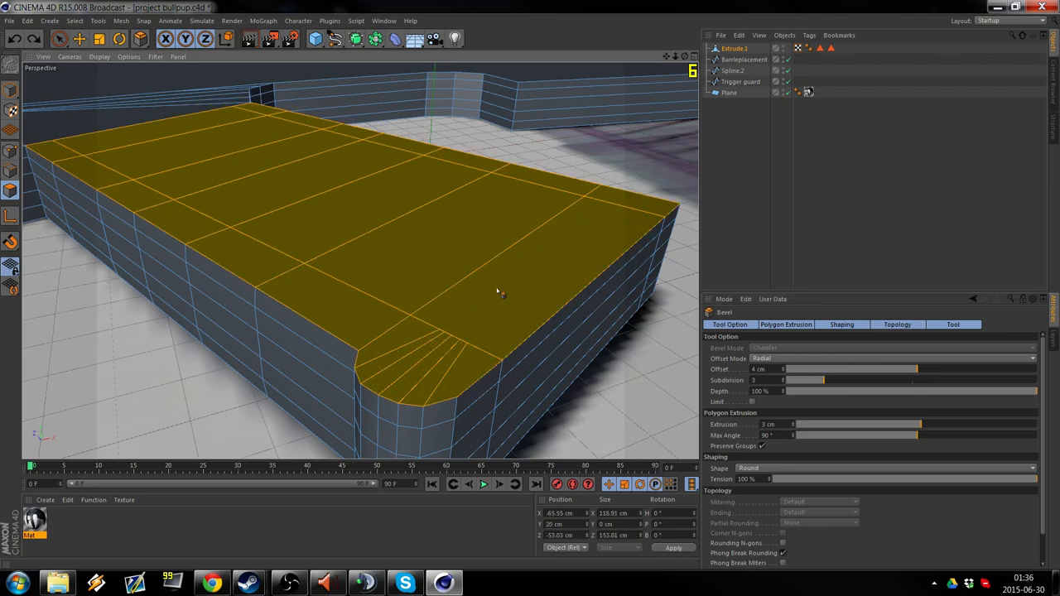
Select the block's side polygons near the rounded front corner with Live Selection.
left_click_drag(496, 290, 632, 107)
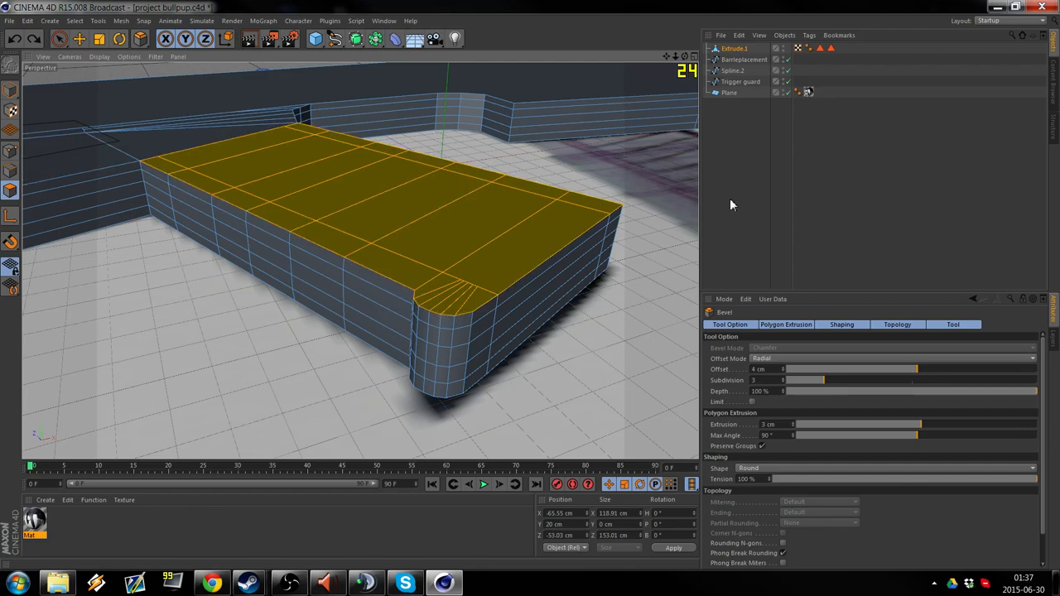
mouse_move(13, 190)
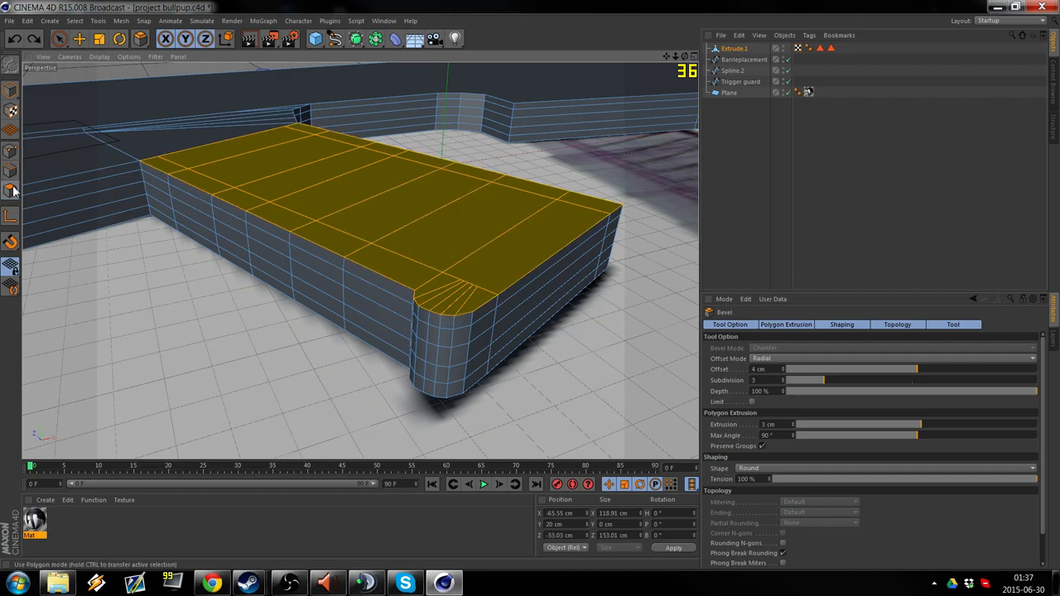
left_click(59, 40)
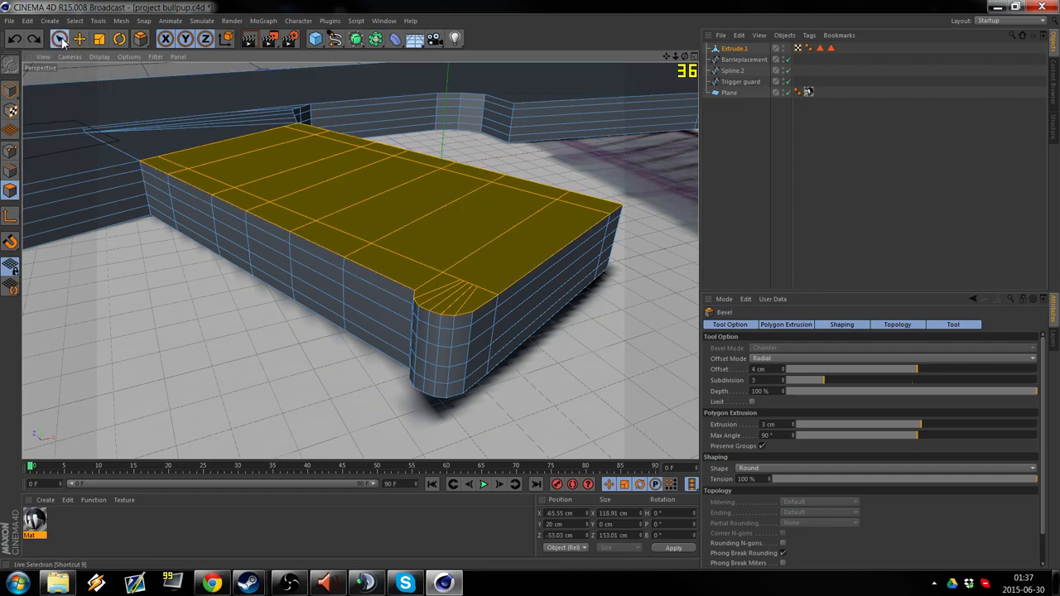
left_click(60, 40)
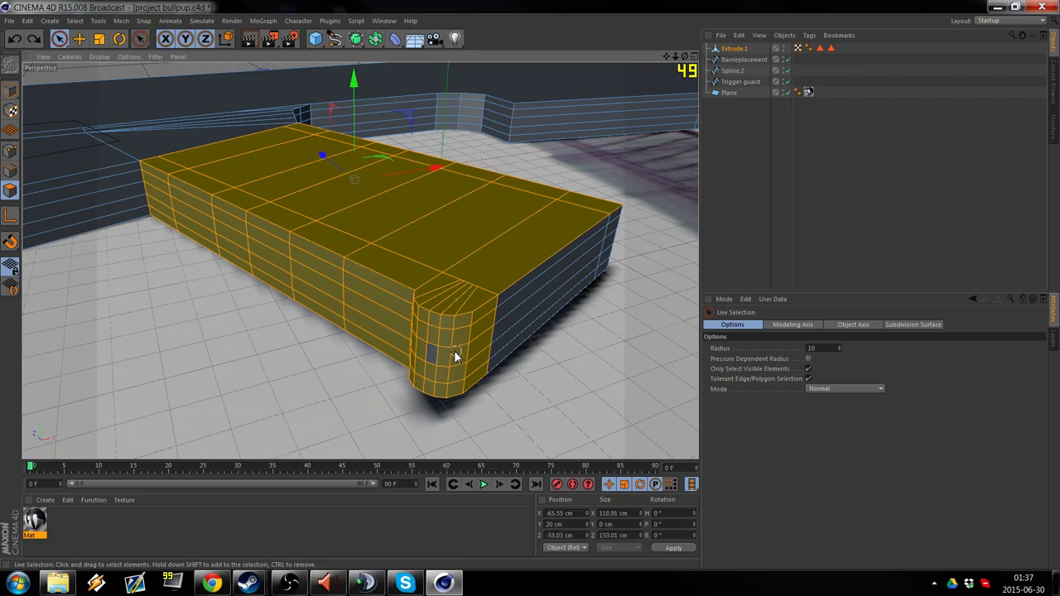
mouse_move(582, 257)
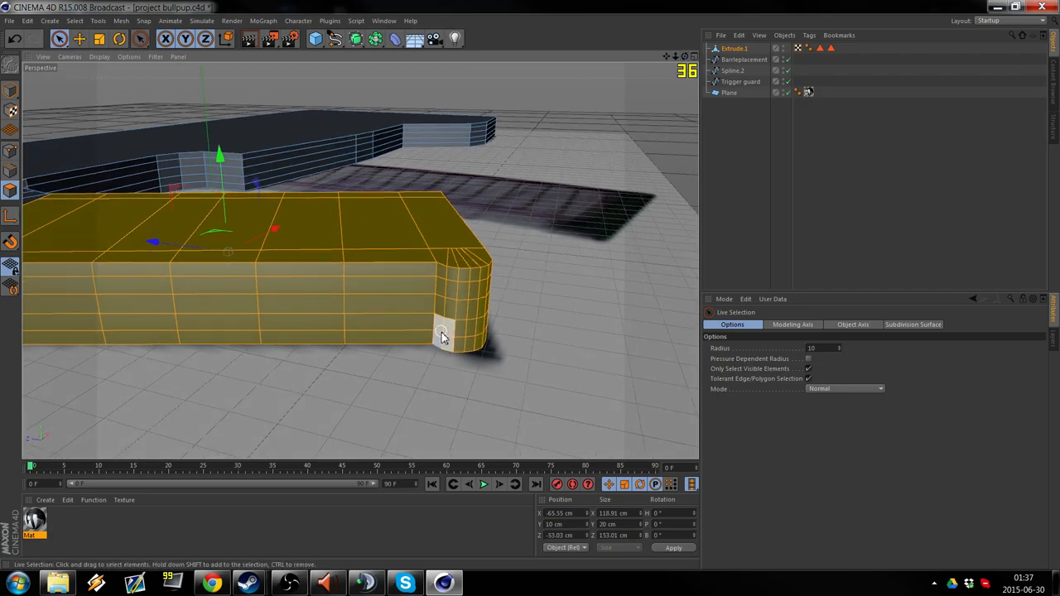
left_click_drag(444, 334, 360, 262)
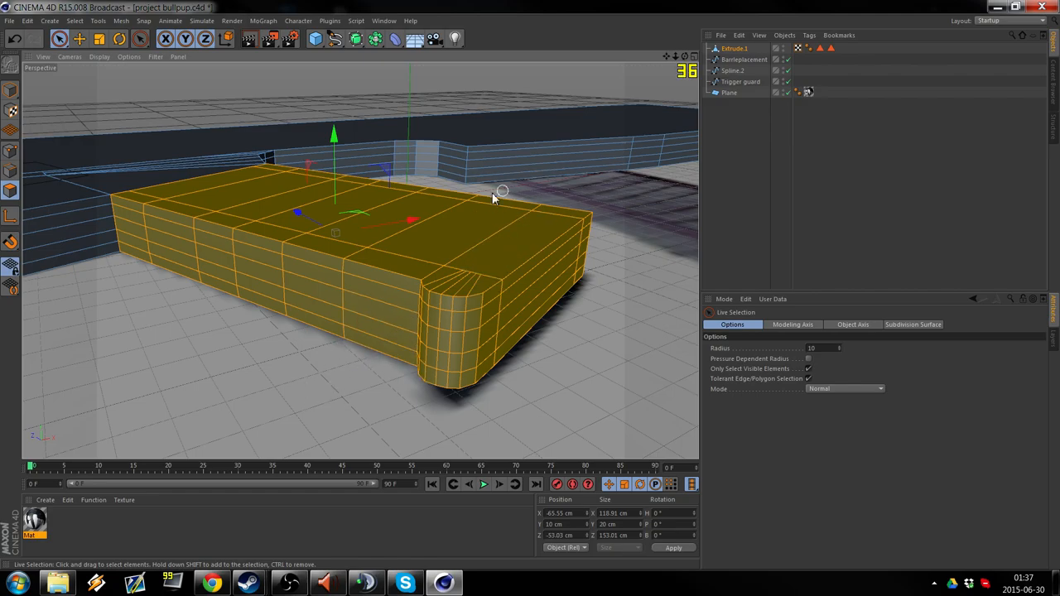
left_click(418, 340)
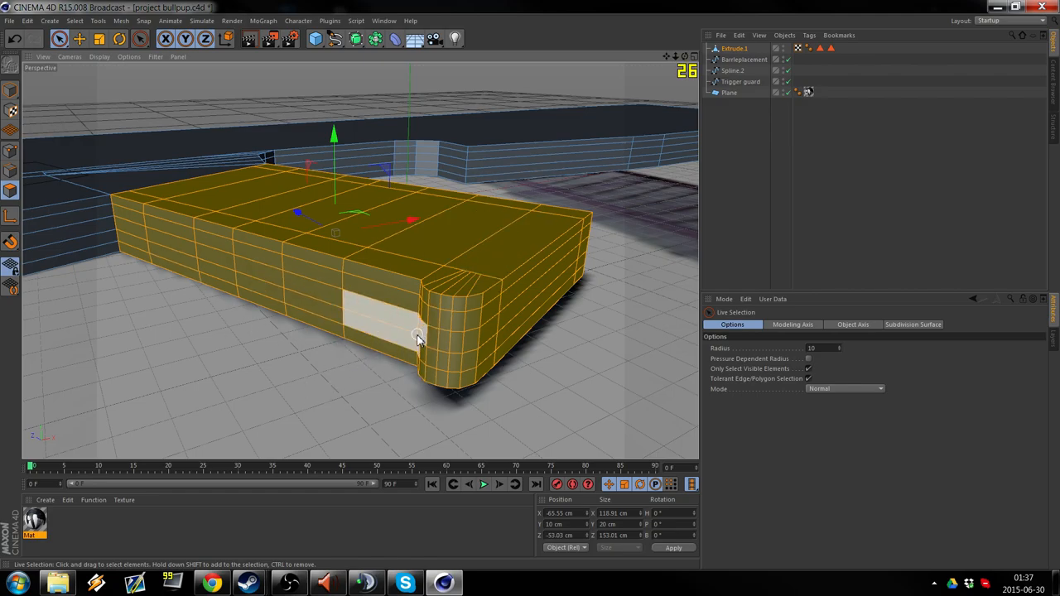
Extrude the selected grip-block faces by a small offset to raise a stepped band.
right_click(418, 338)
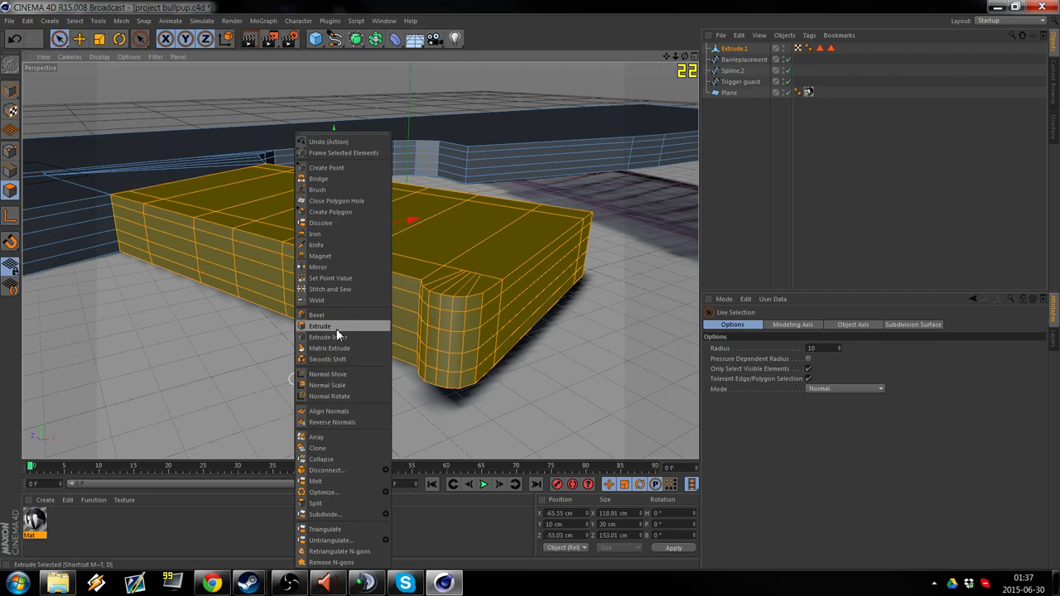
left_click(320, 325)
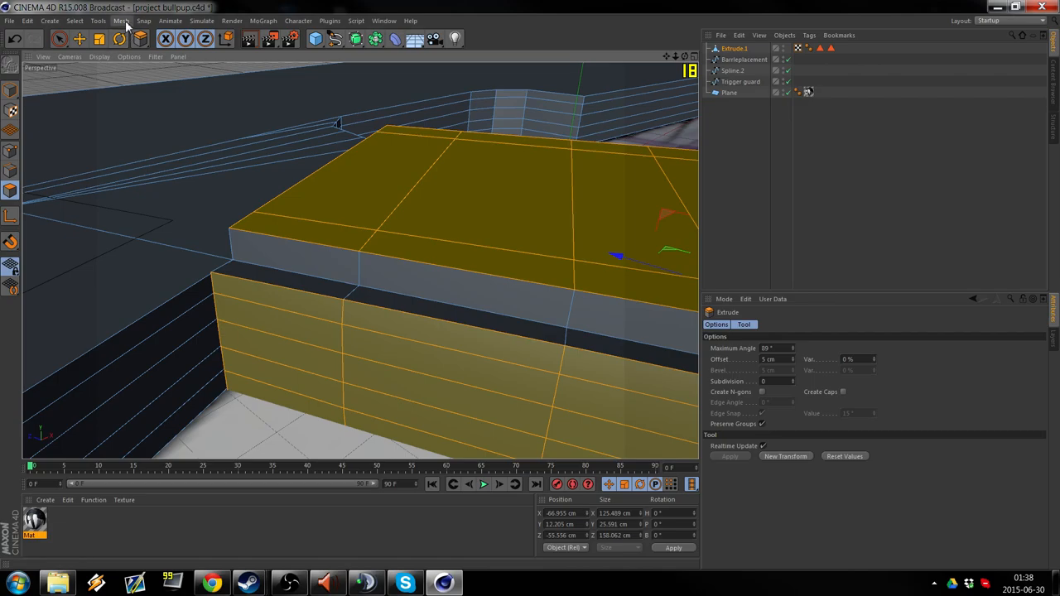
left_click(121, 19)
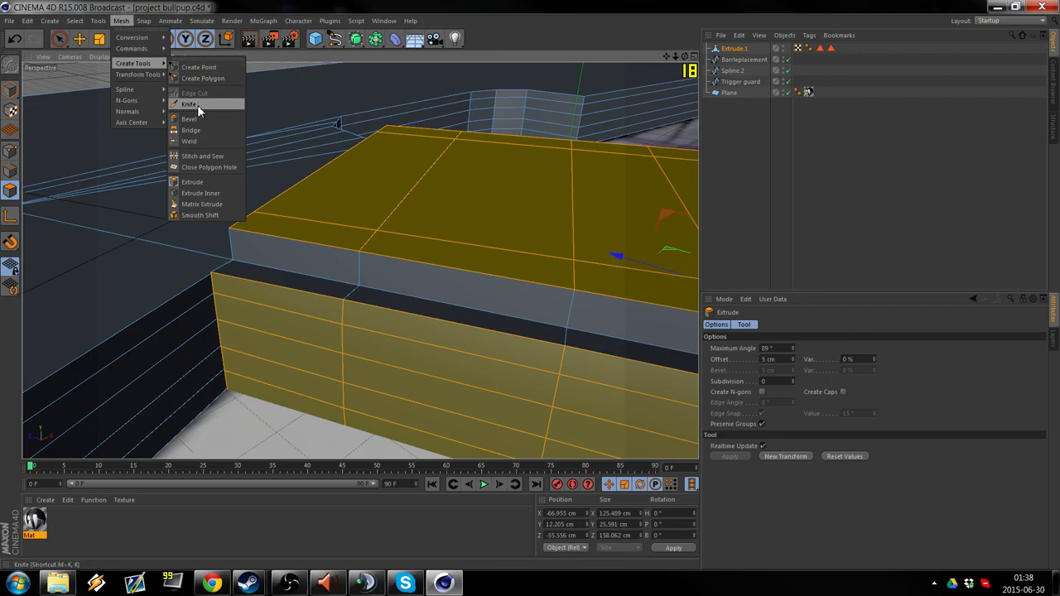
Build a new polygon point by point on the stepped front face with Create Polygon.
left_click(202, 78)
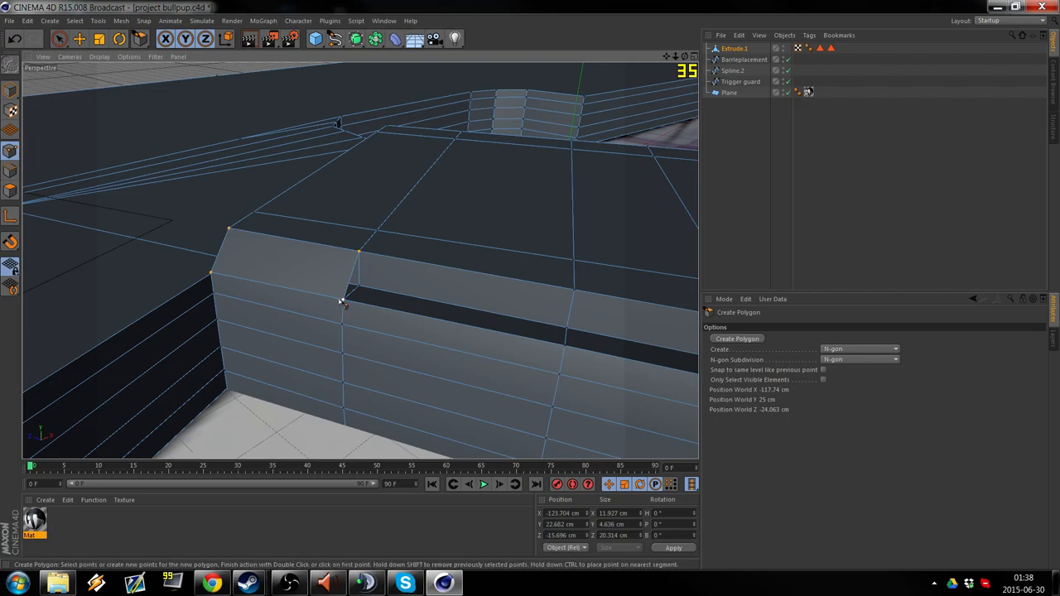
left_click(566, 295)
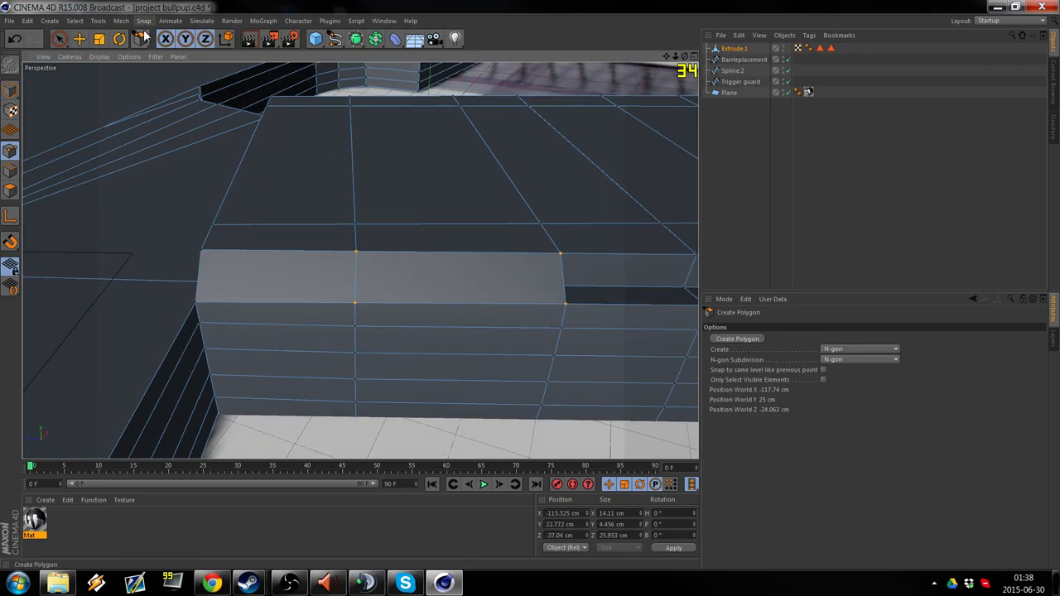
Activate the Knife tool and snap a horizontal cut across the front face.
left_click(119, 19)
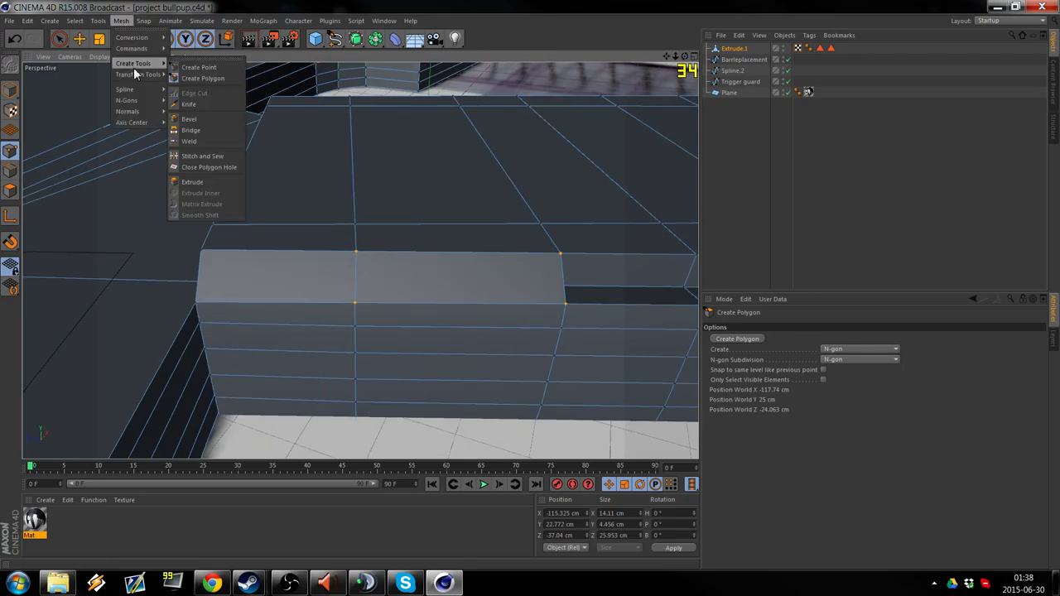
mouse_move(162, 68)
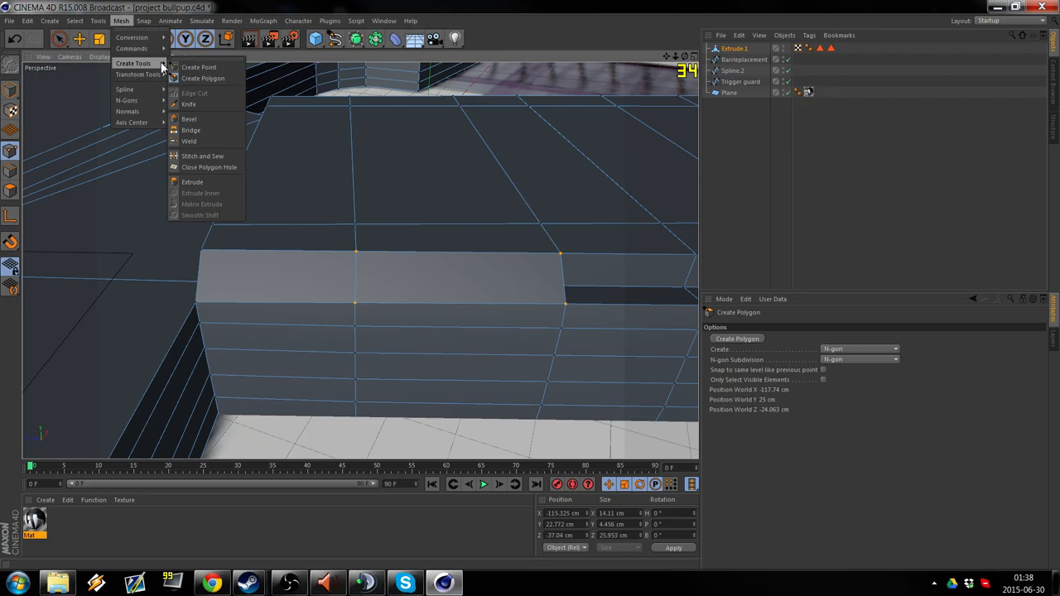
mouse_move(189, 102)
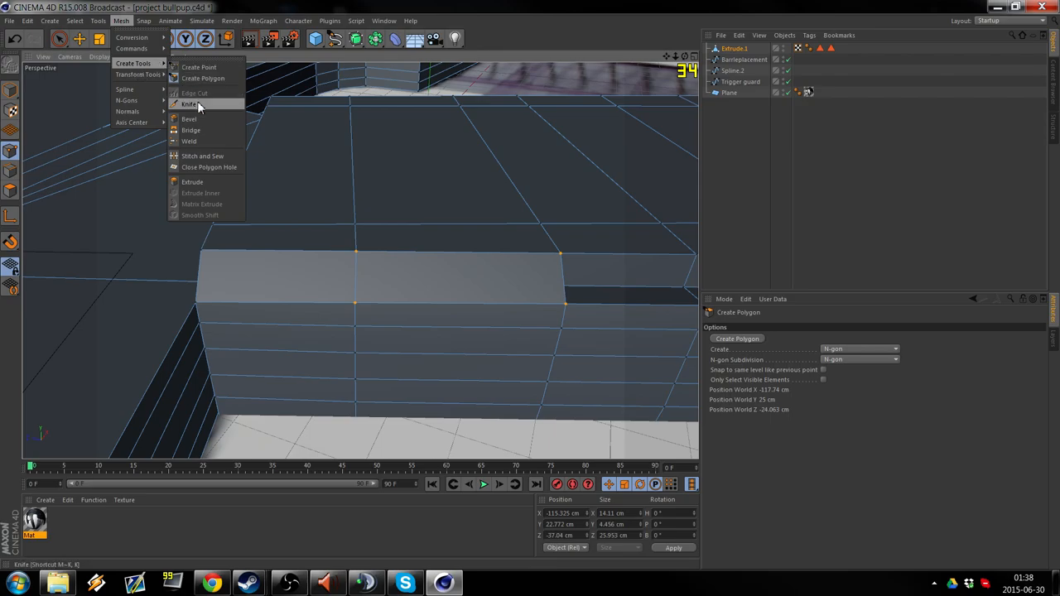
left_click(189, 103)
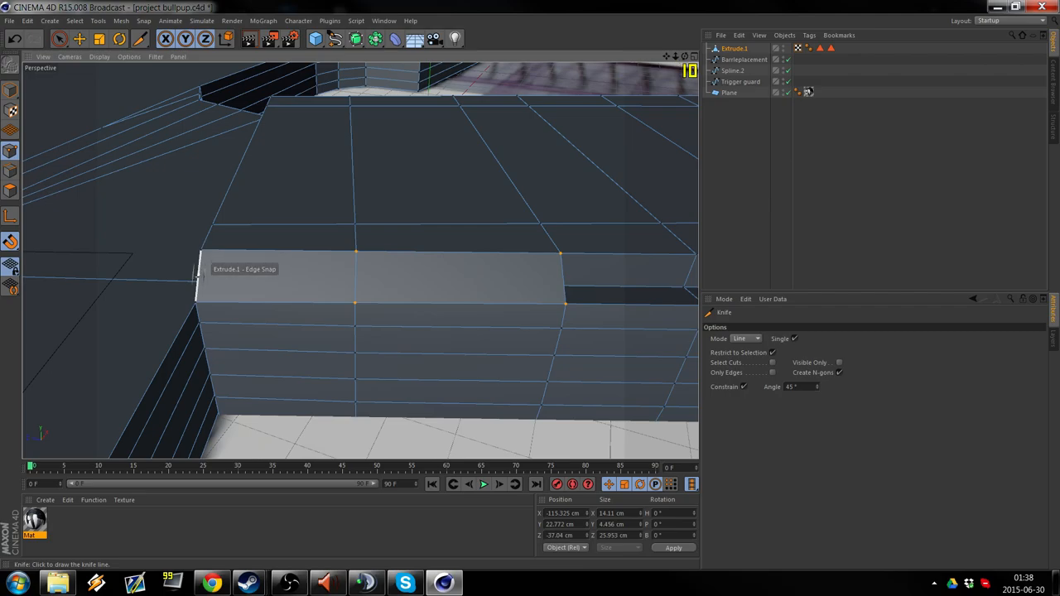
mouse_move(571, 274)
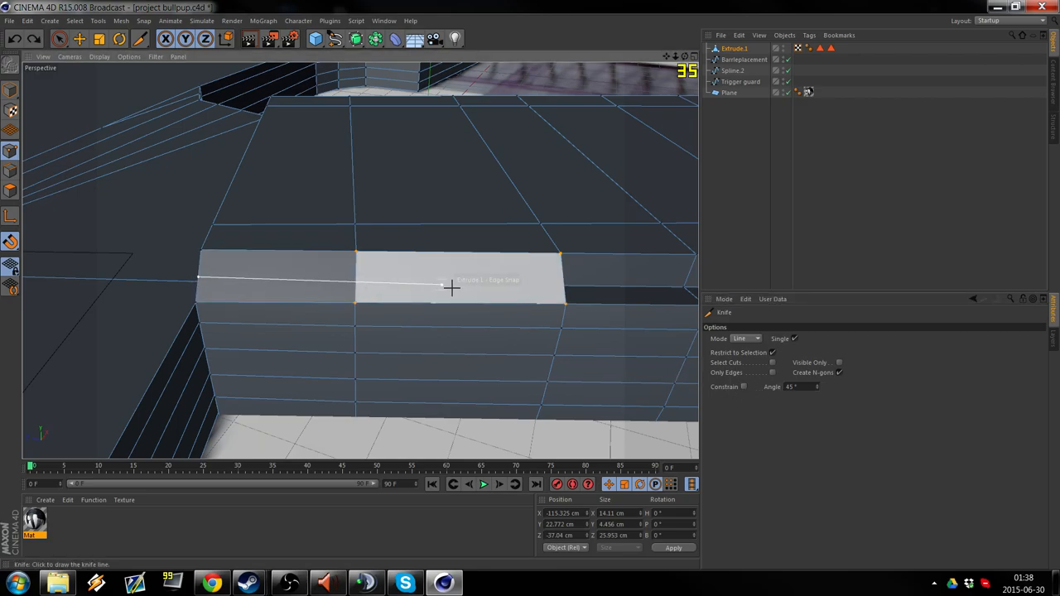
mouse_move(563, 279)
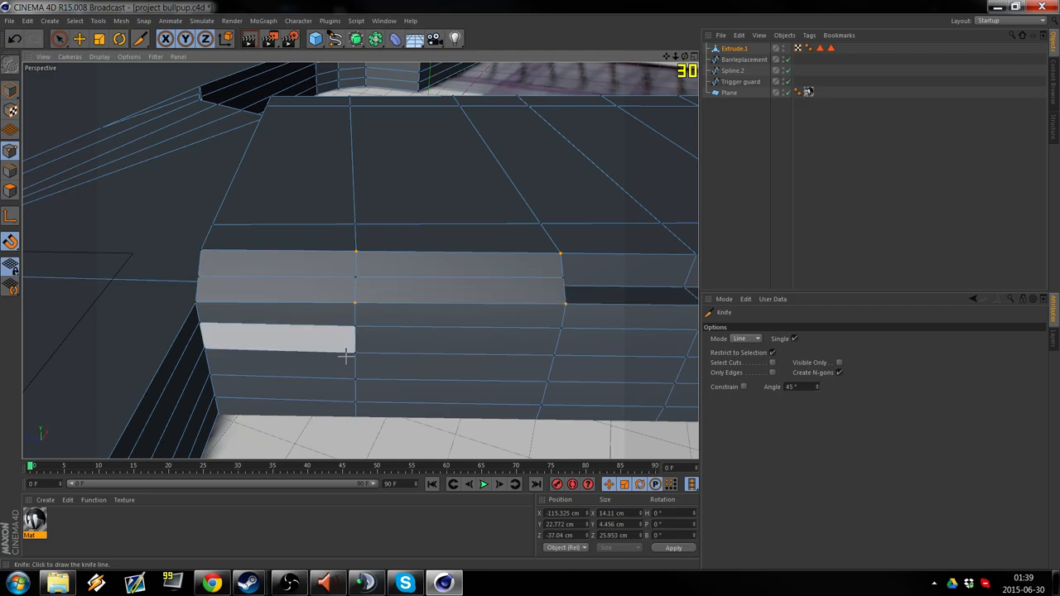
mouse_move(202, 265)
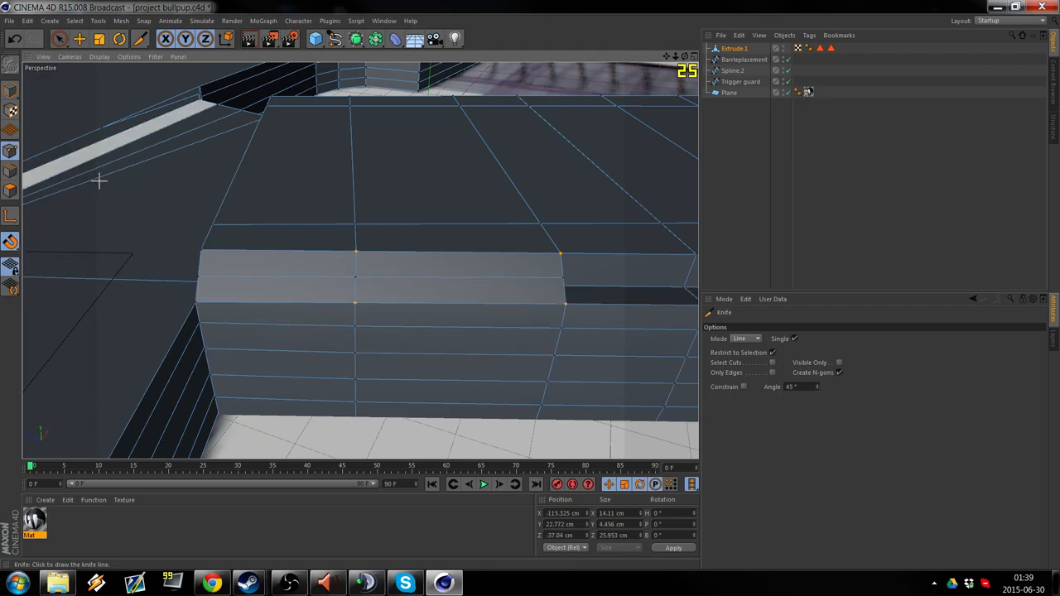
mouse_move(197, 263)
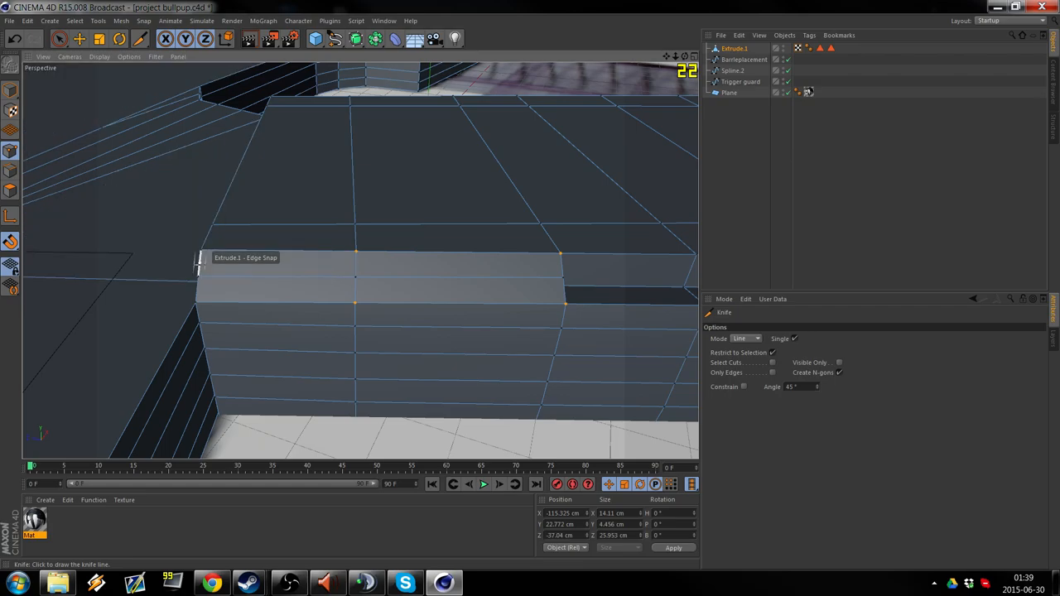
mouse_move(563, 264)
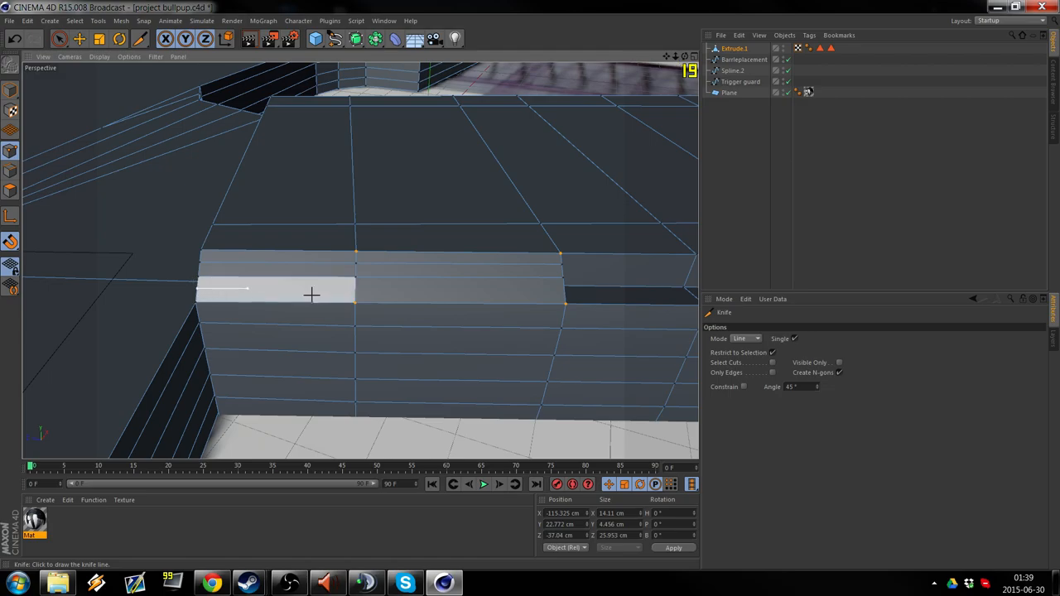
mouse_move(563, 291)
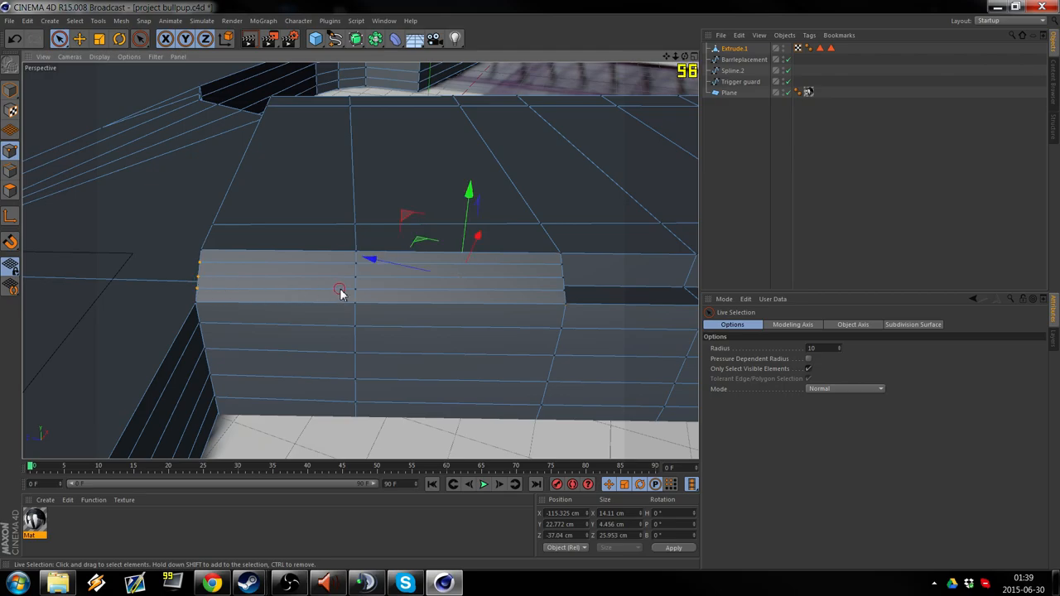
mouse_move(562, 296)
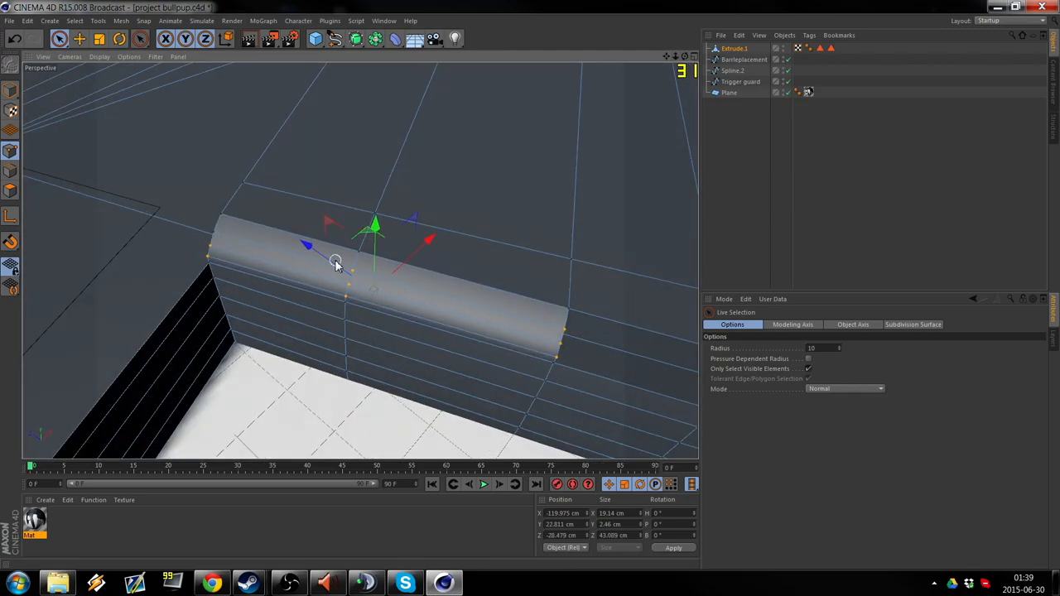
mouse_move(566, 330)
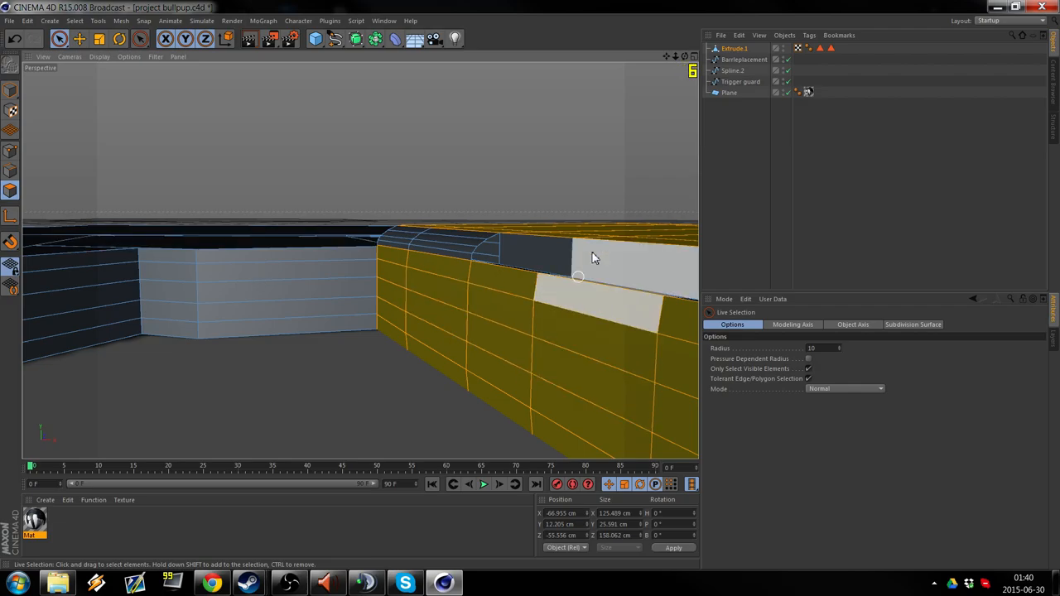
Select the gun body's top and side polygons with Live Selection.
left_click_drag(593, 257, 461, 381)
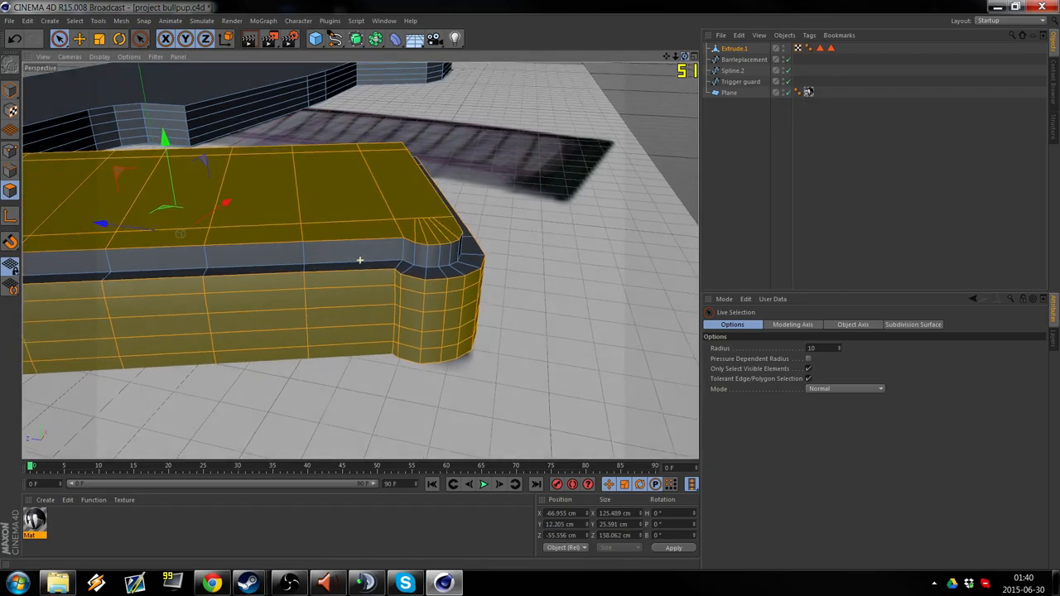
Deselect, then fill the gap beside the rounded corner with a new polygon.
left_click_drag(361, 261, 331, 223)
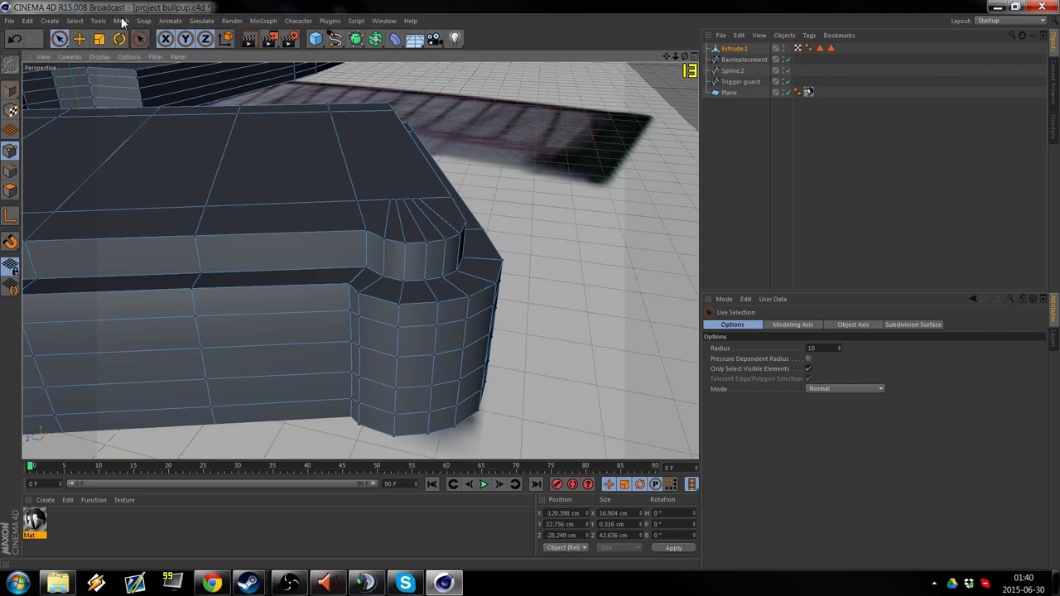
left_click(139, 39)
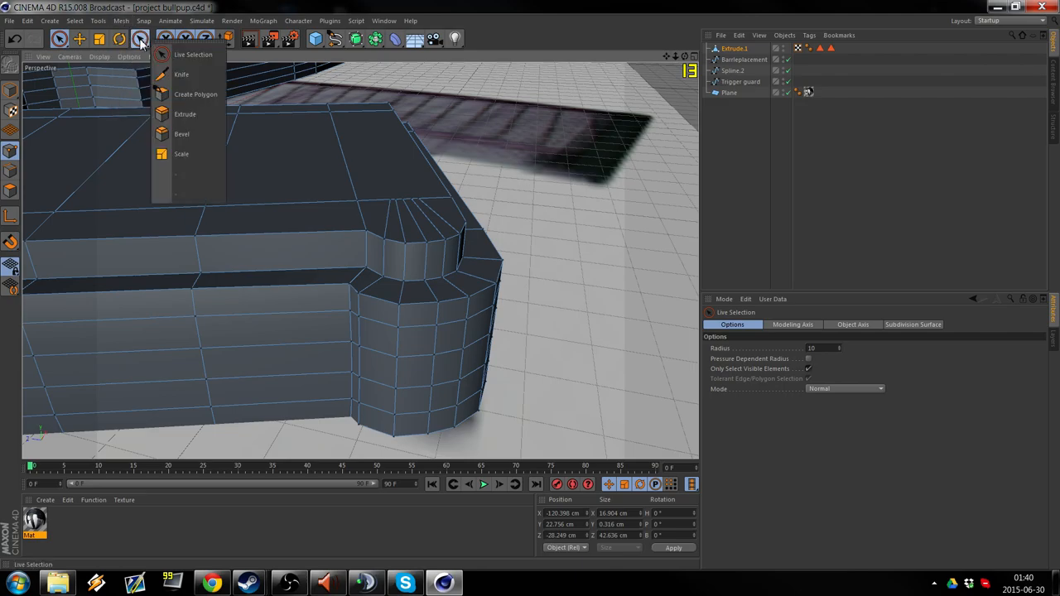
left_click(195, 93)
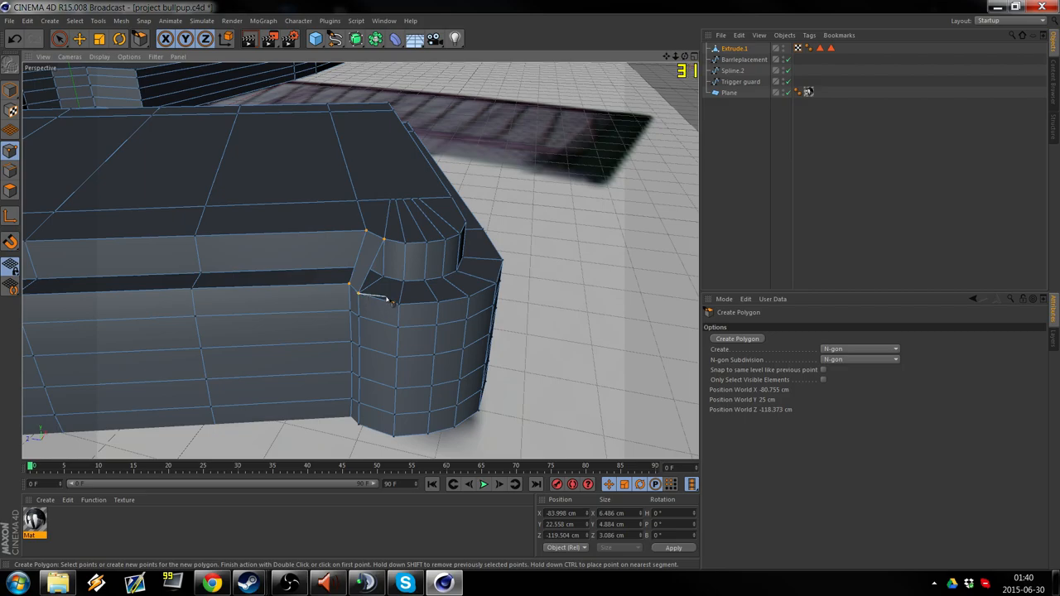
left_click(386, 240)
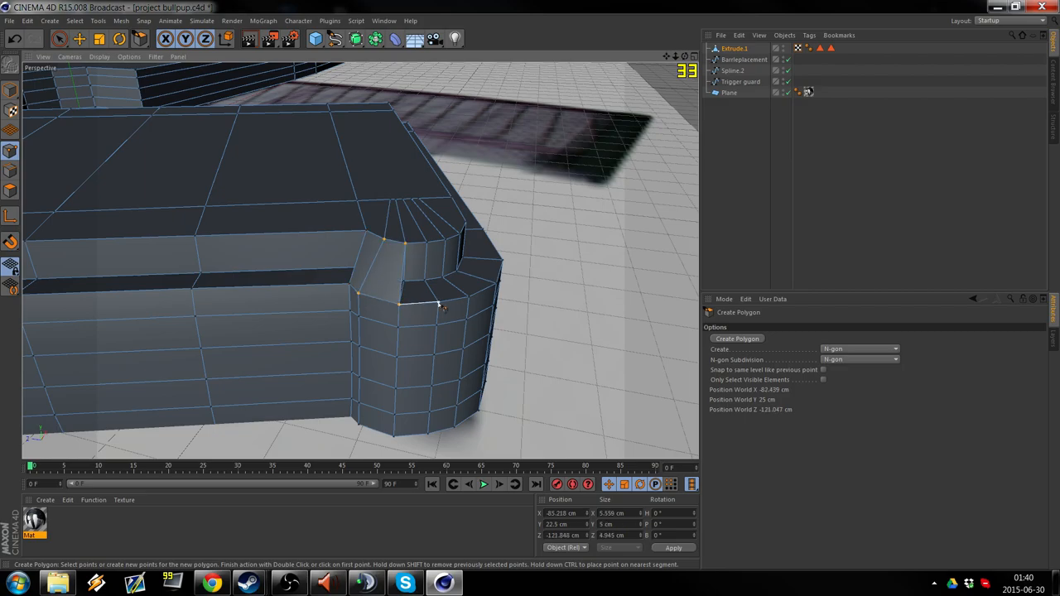
left_click(410, 248)
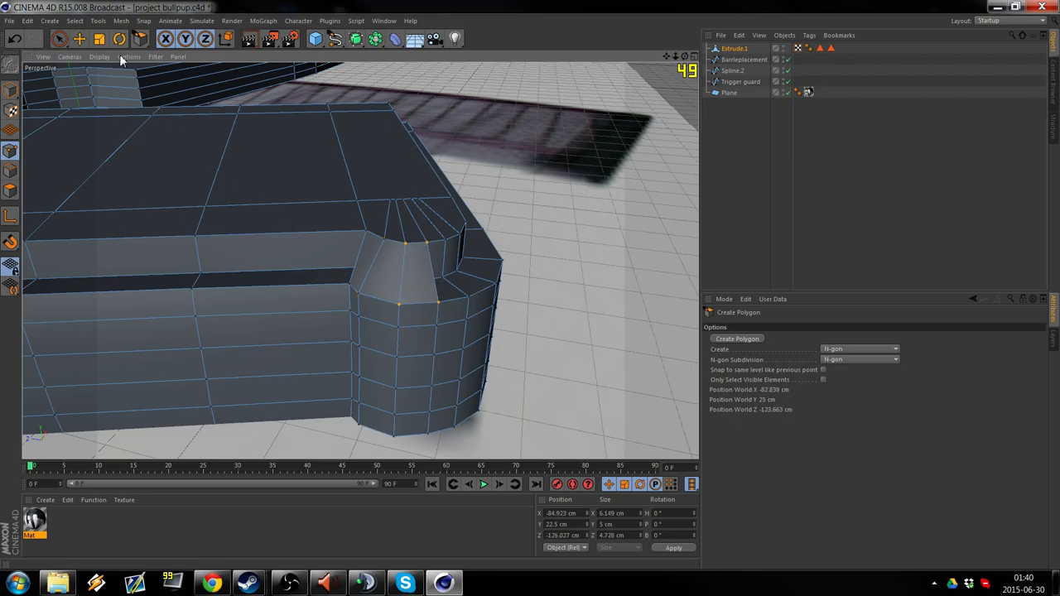
Slice a vertical edge through the new corner polygon with the Knife tool.
left_click(140, 40)
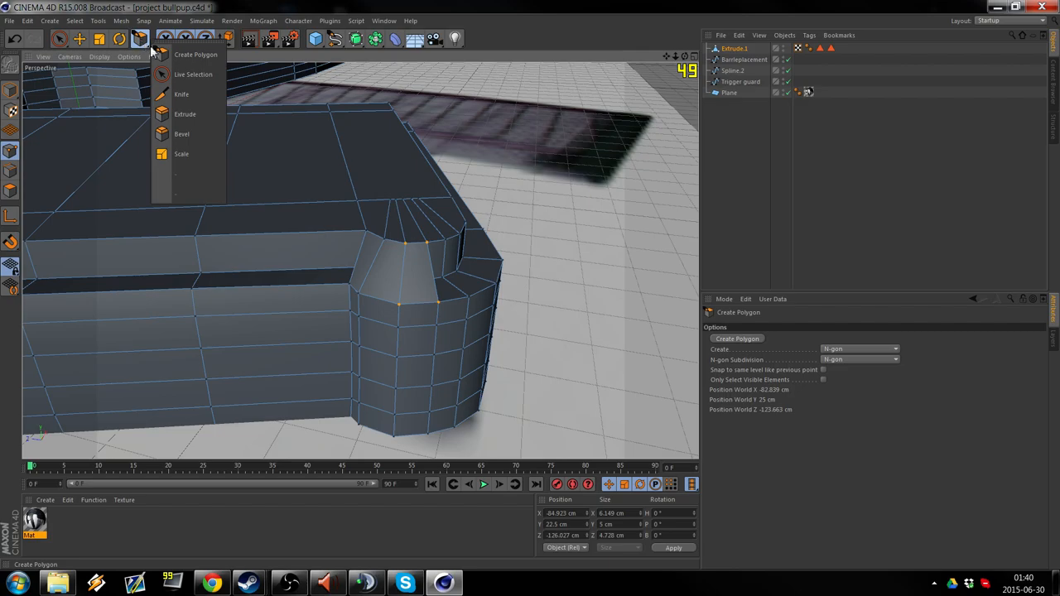
left_click(181, 92)
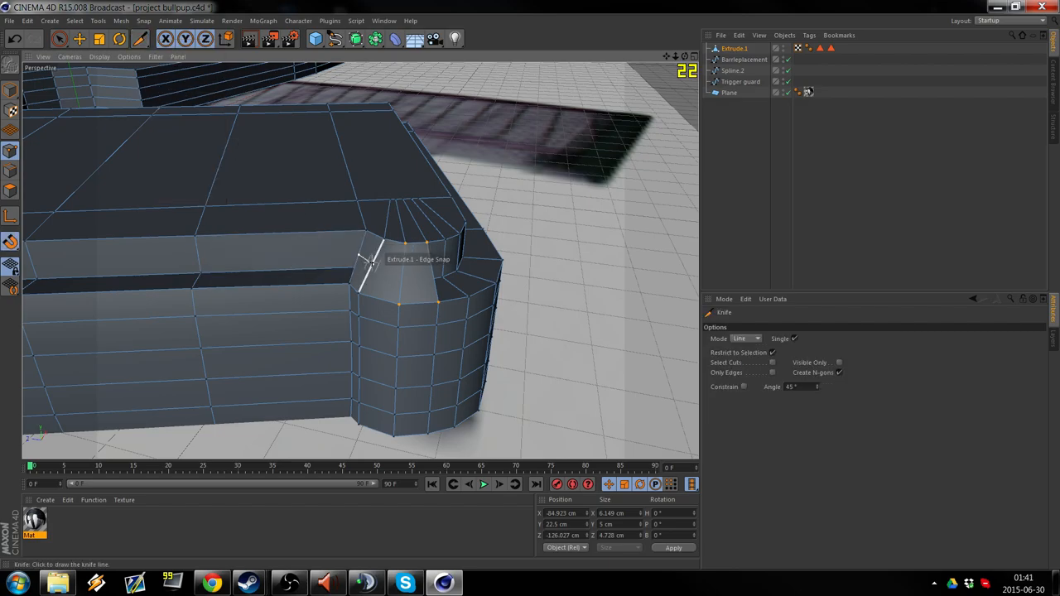
mouse_move(401, 268)
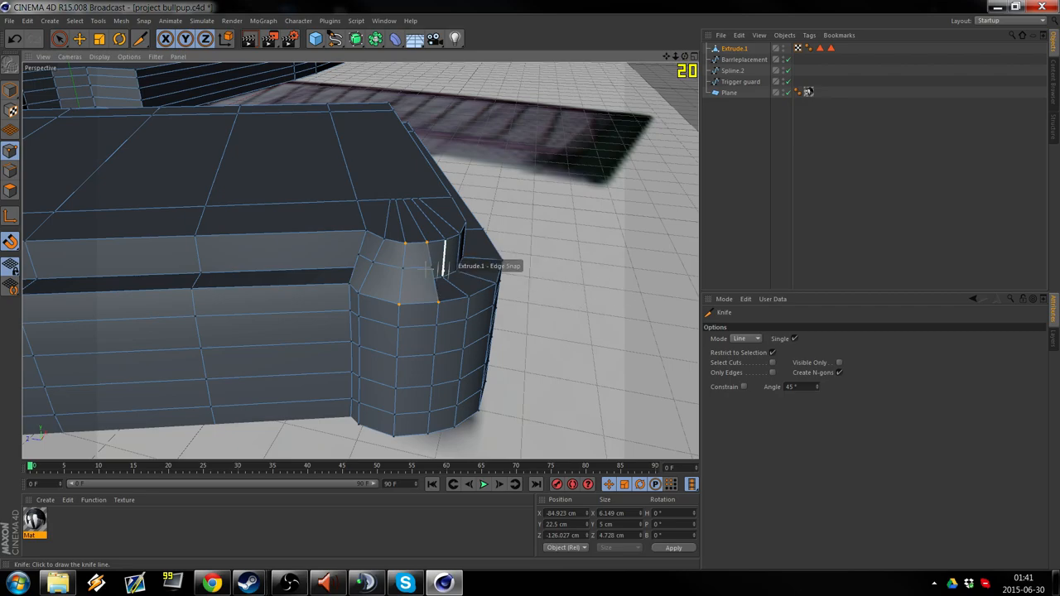
left_click(60, 39)
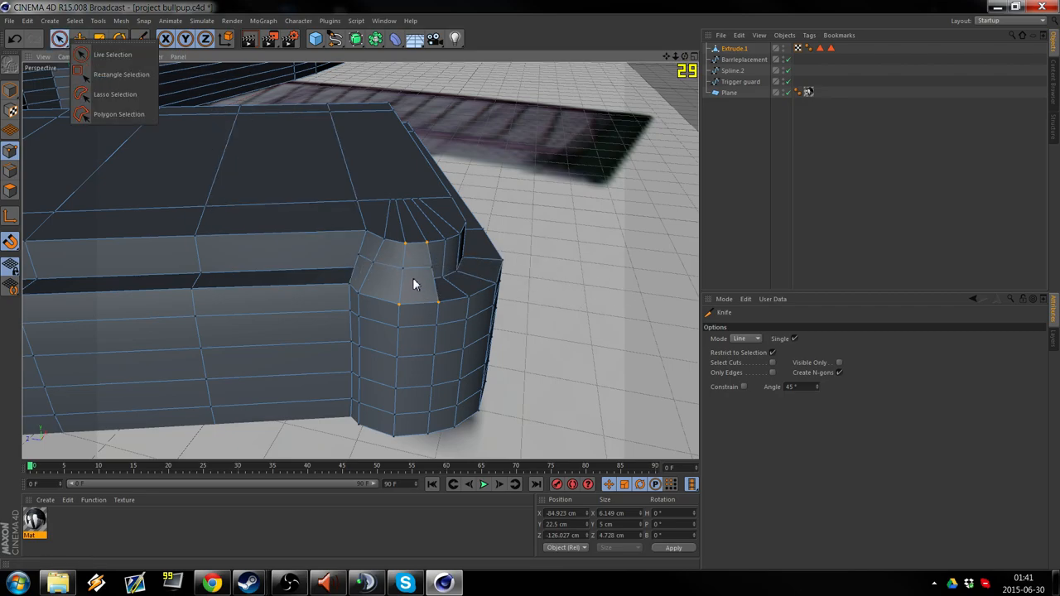
Move individual corner points of Extrude.1 to round the front corner curve.
left_click(112, 52)
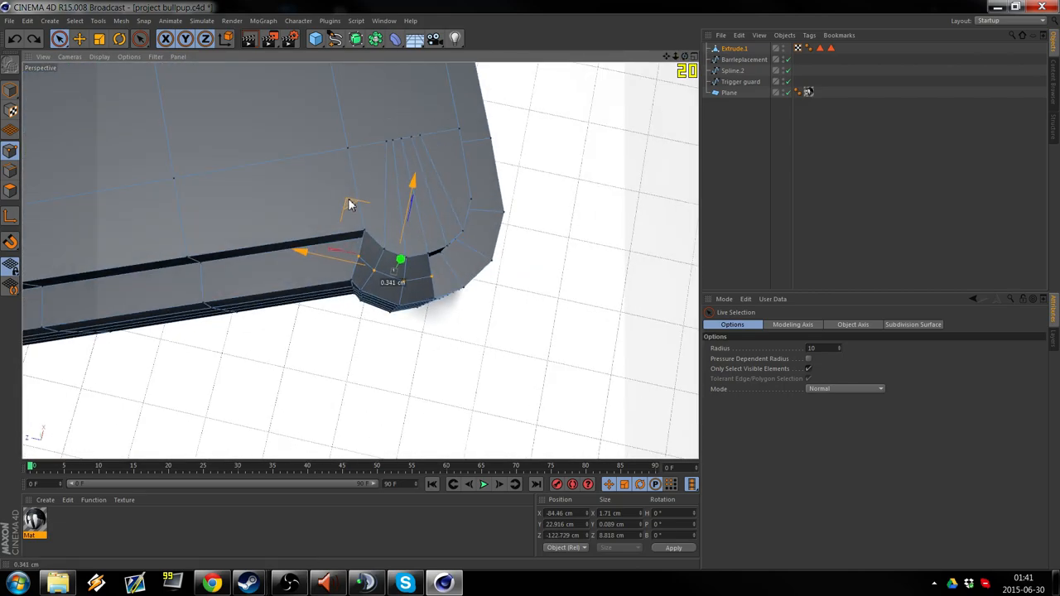
left_click_drag(401, 262, 400, 272)
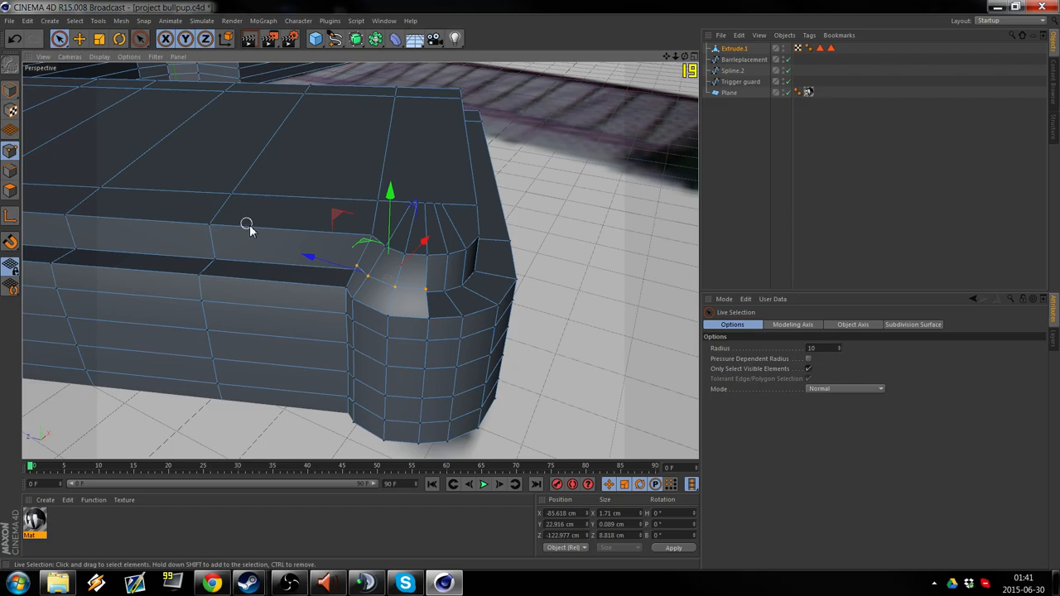
mouse_move(536, 195)
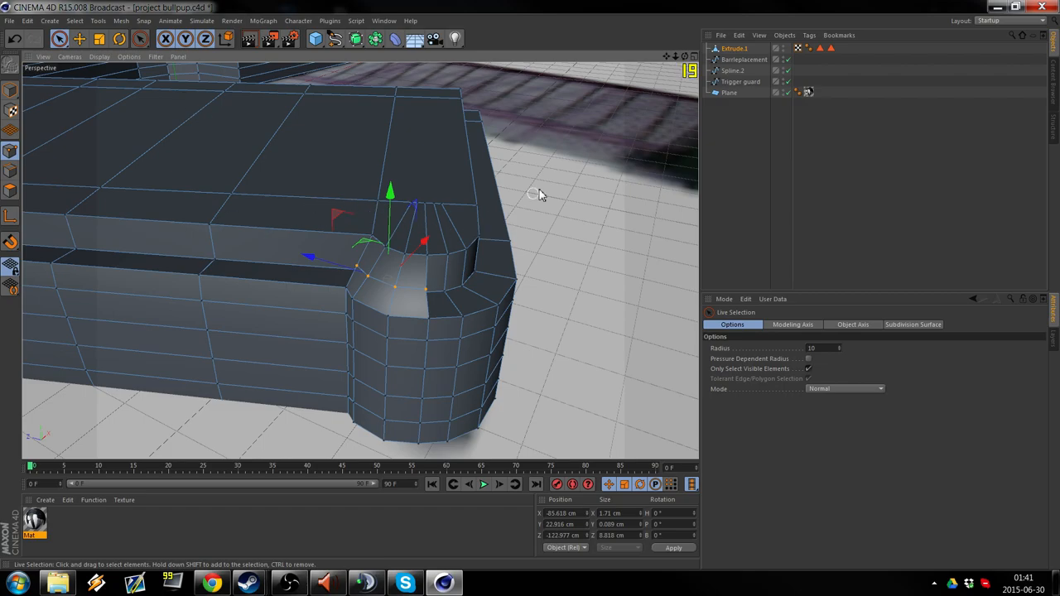
mouse_move(580, 205)
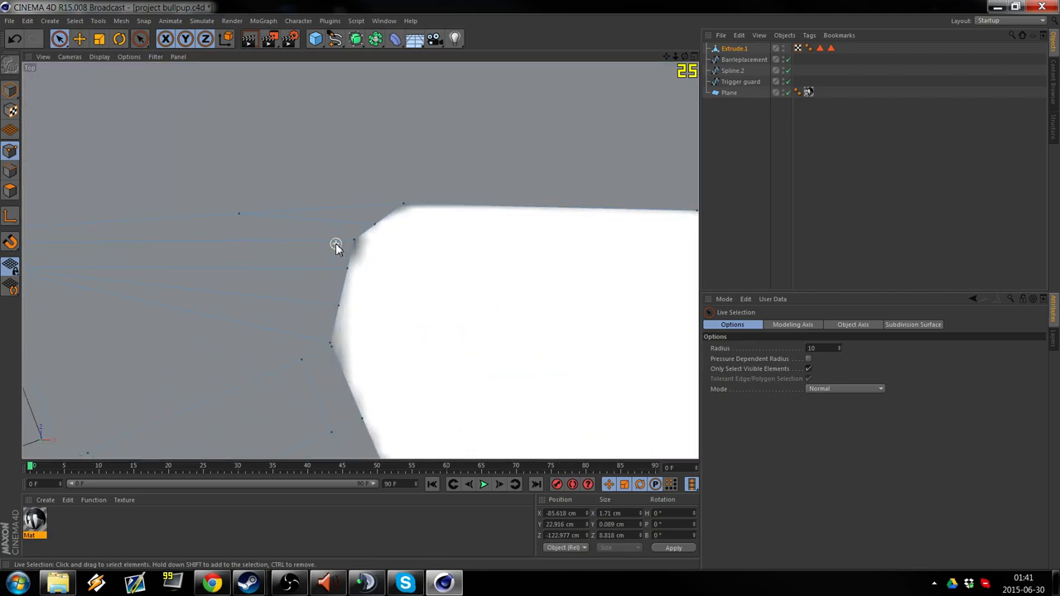
left_click(59, 39)
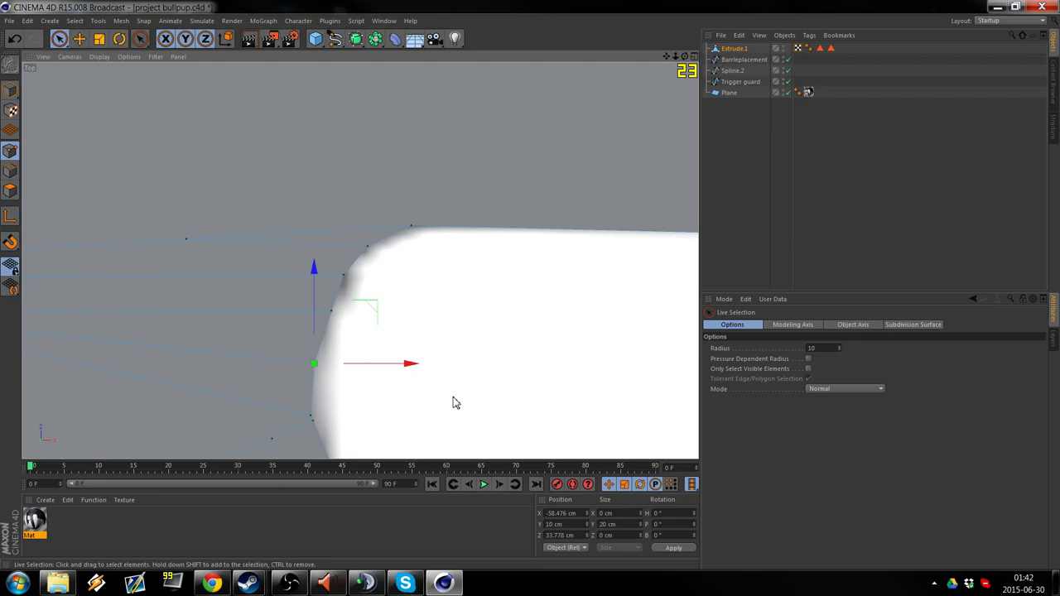
mouse_move(510, 255)
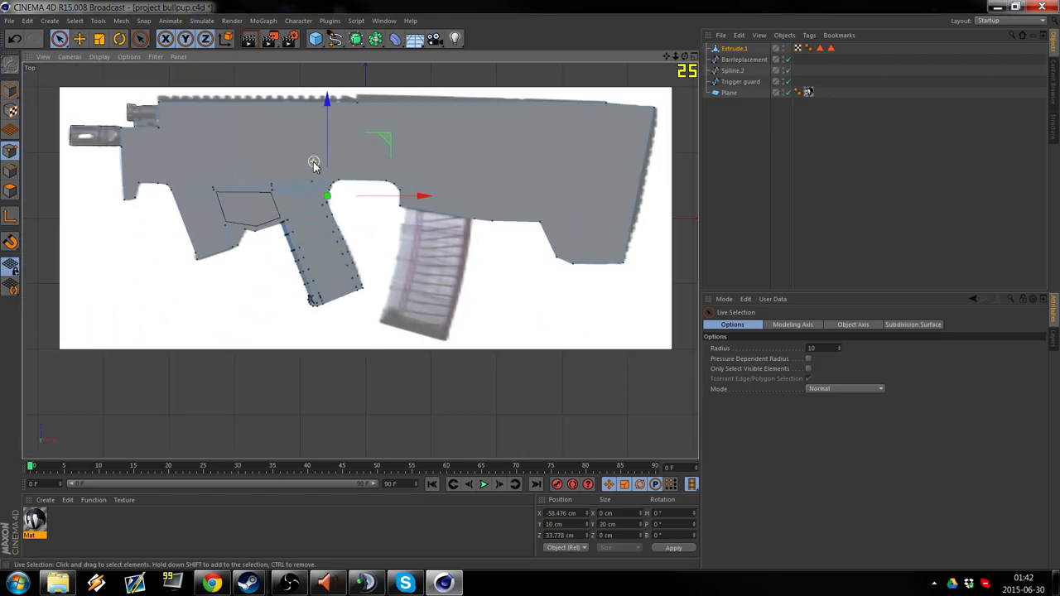
Add a Subdivision Surface and parent Extrude.1 under it to smooth the body.
left_click(356, 40)
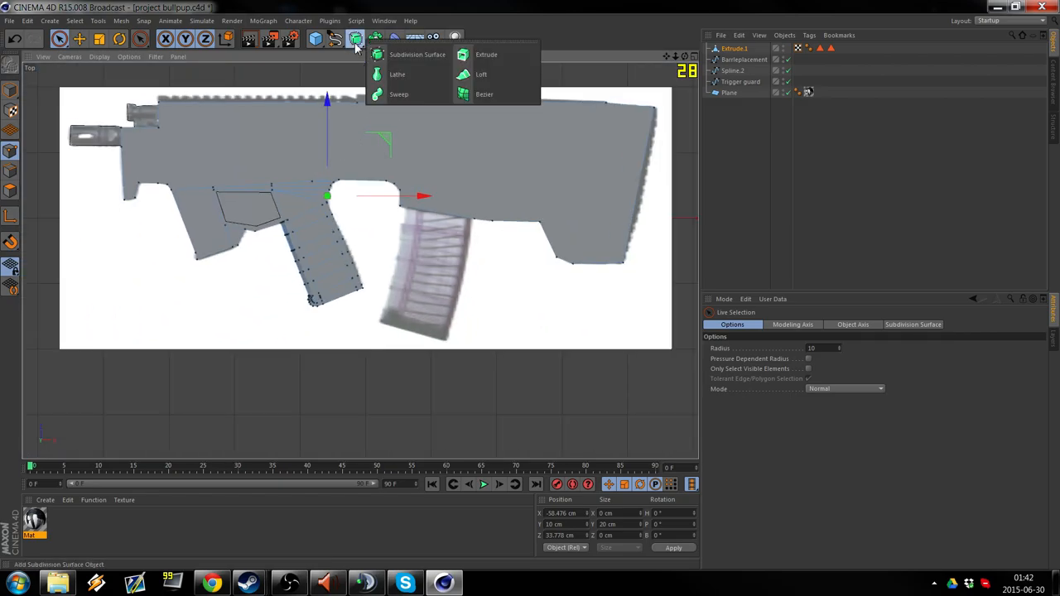
left_click(417, 53)
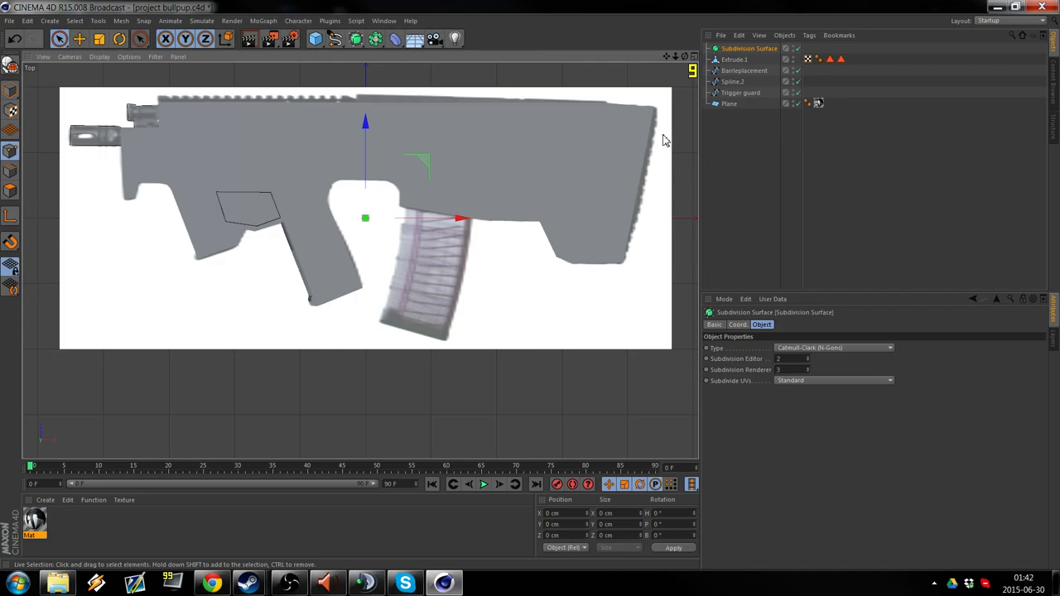
mouse_move(554, 232)
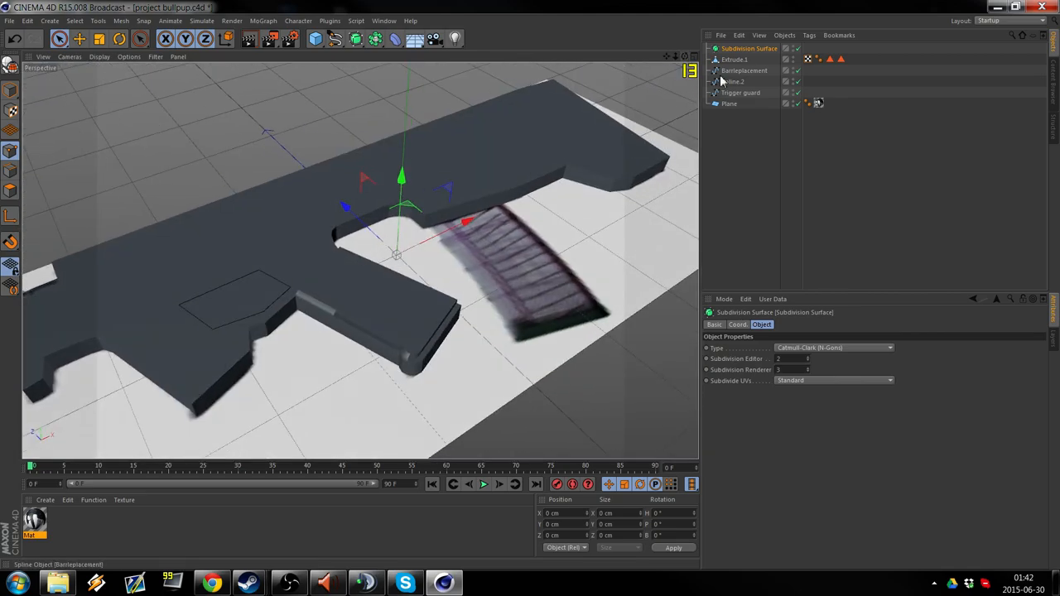
mouse_move(735, 63)
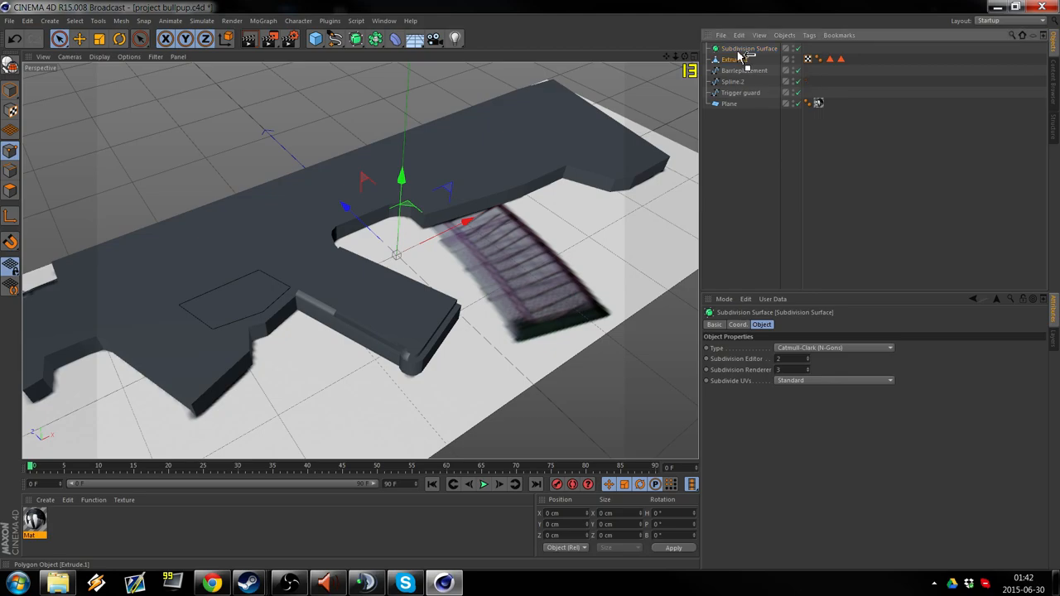
left_click(732, 59)
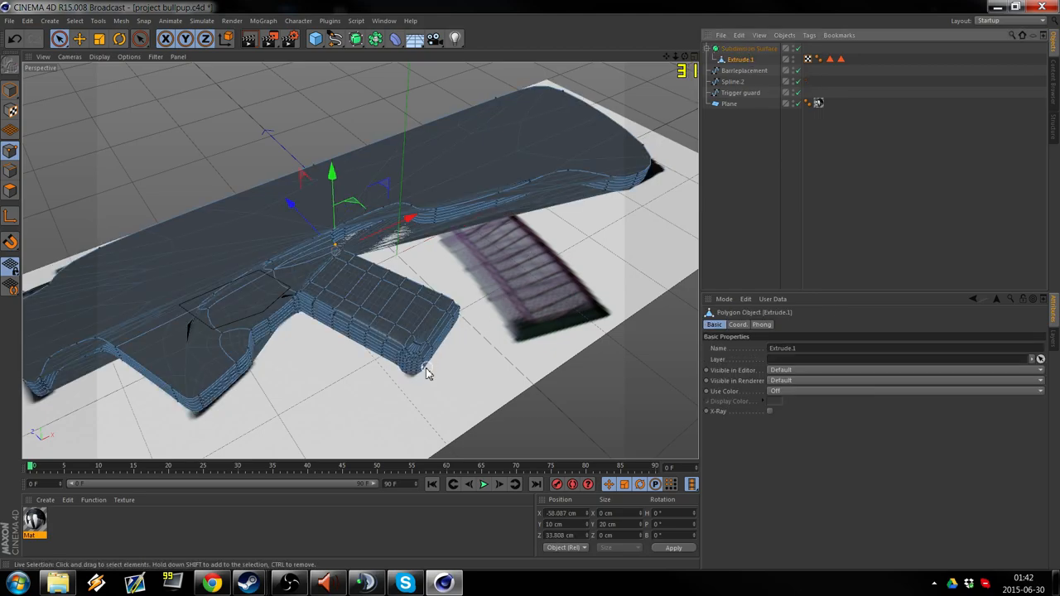
mouse_move(371, 274)
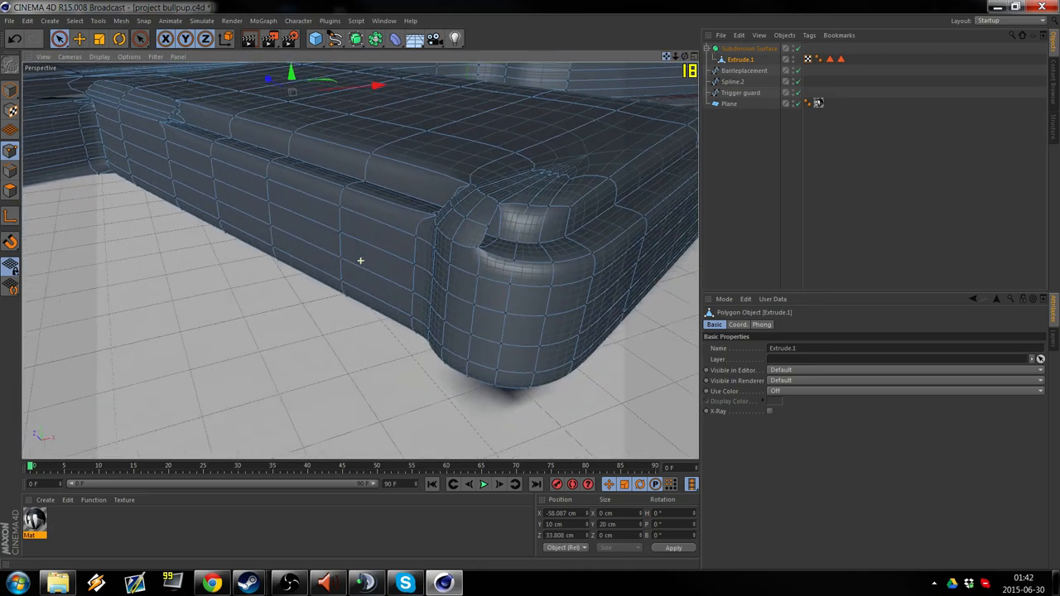
left_click_drag(361, 262, 455, 197)
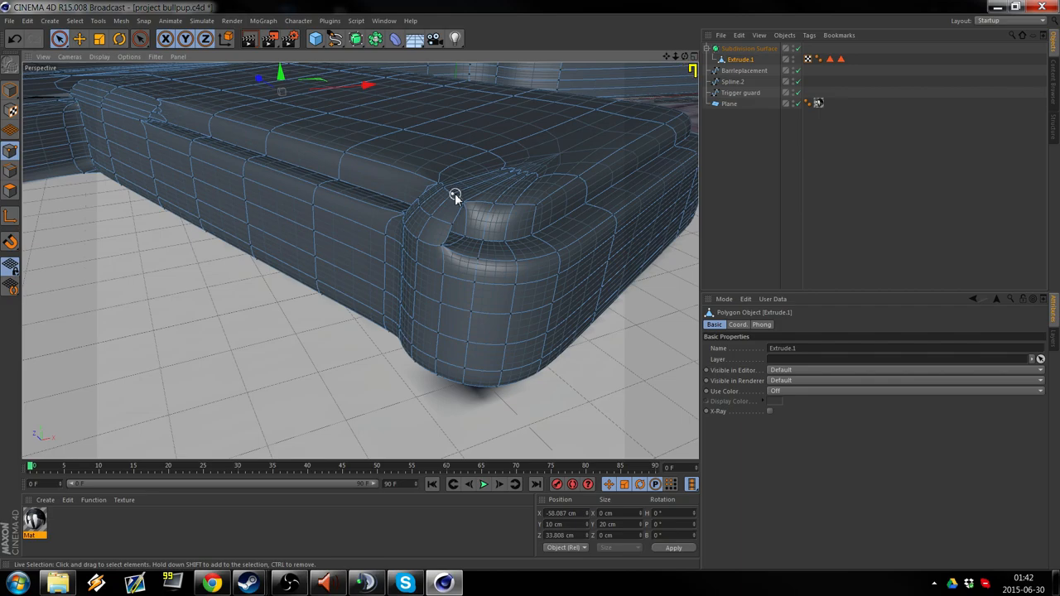
mouse_move(346, 142)
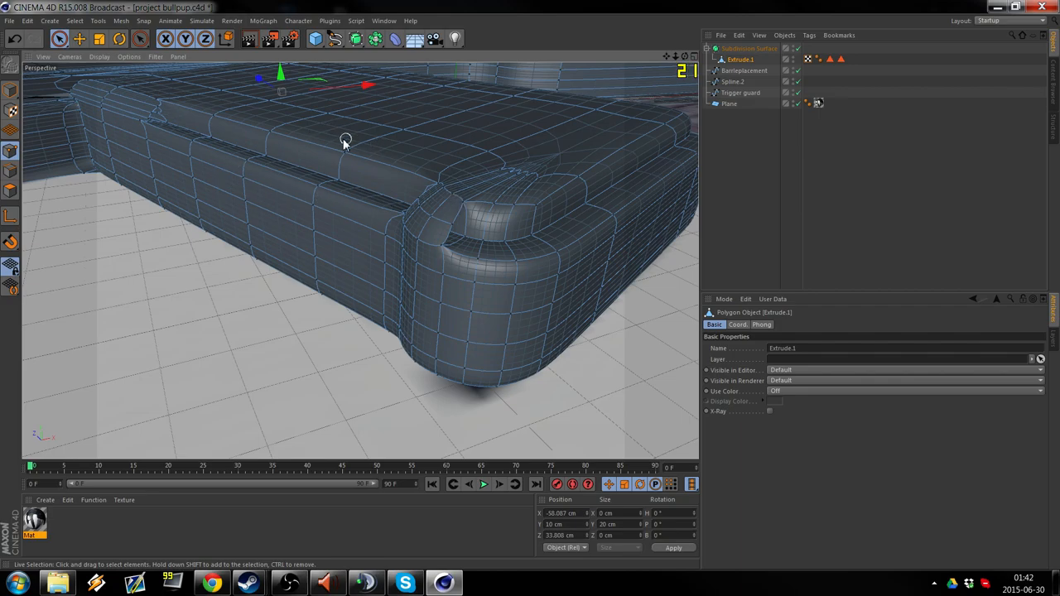
mouse_move(268, 197)
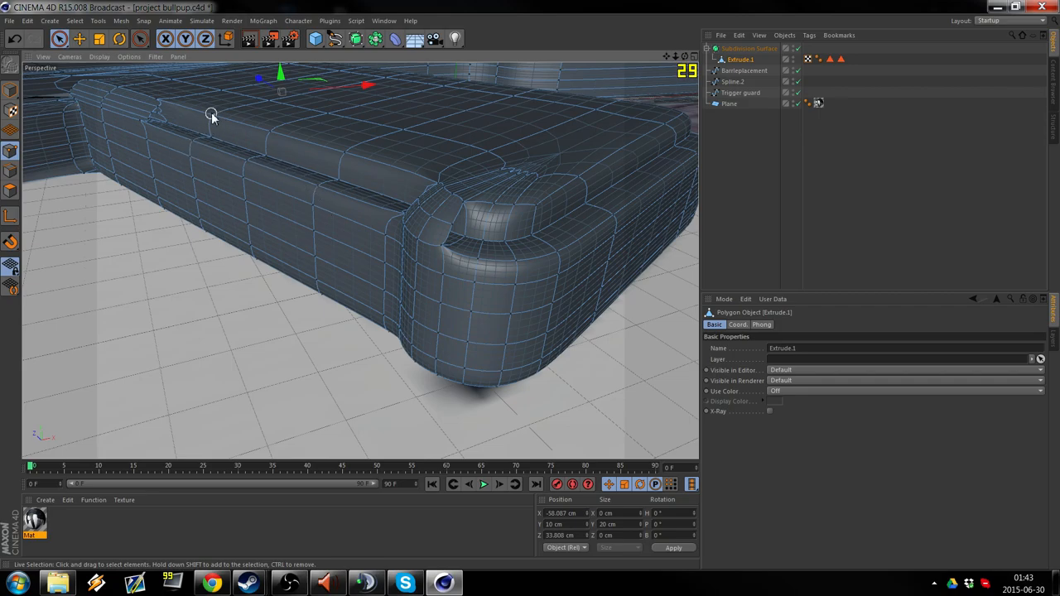
mouse_move(685, 81)
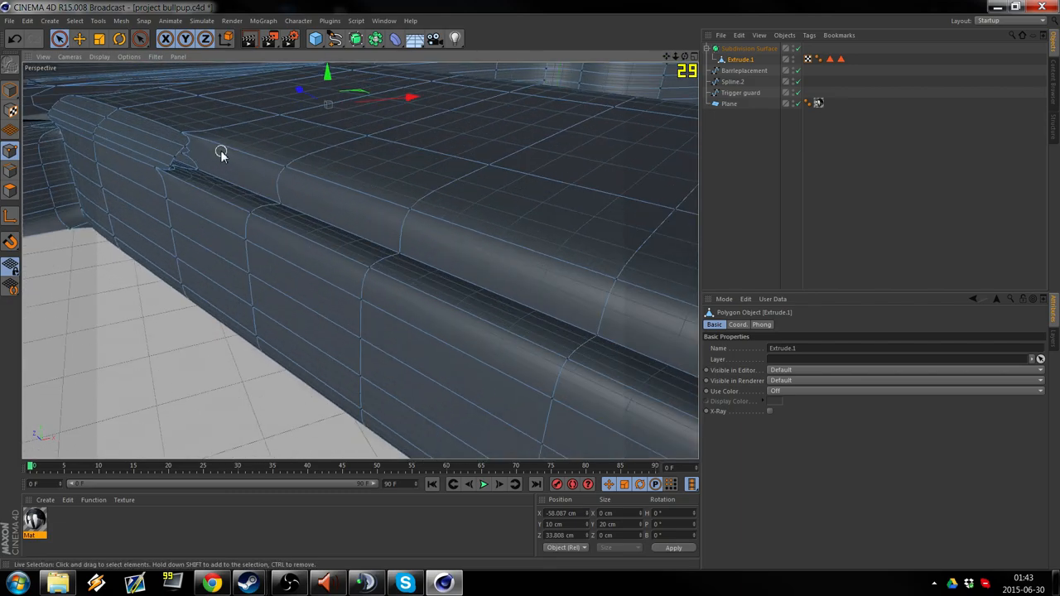
Fill the upper-edge notch with a new polygon, then cut a horizontal edge across it.
left_click(141, 40)
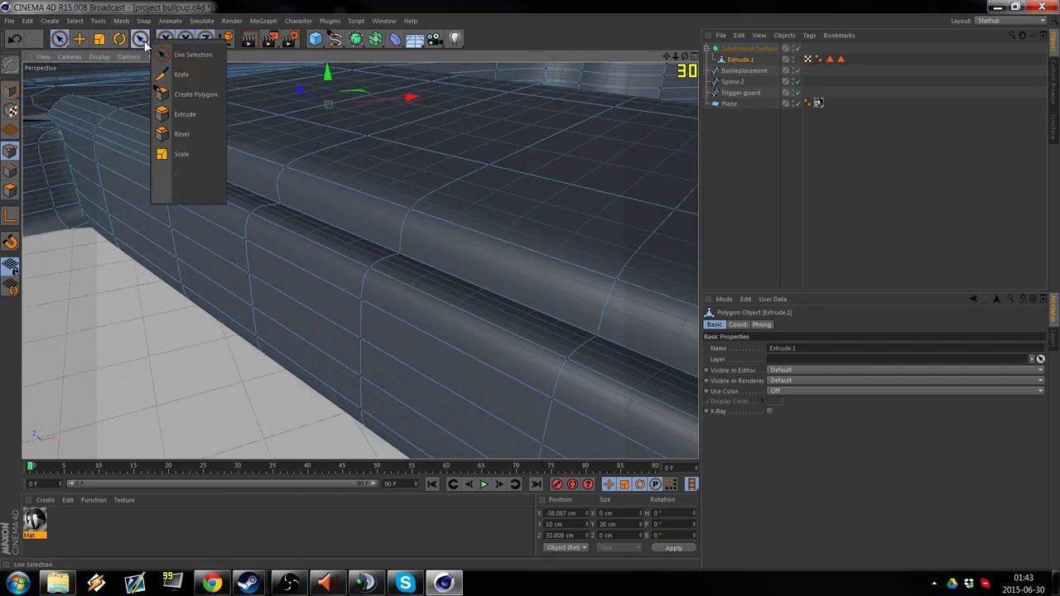
left_click(196, 93)
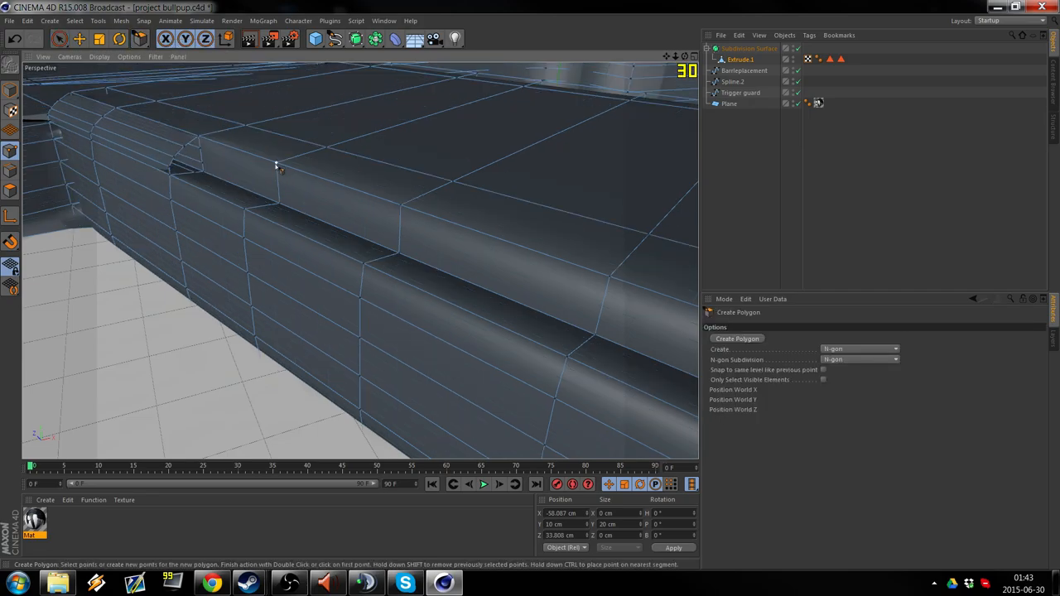
left_click(364, 274)
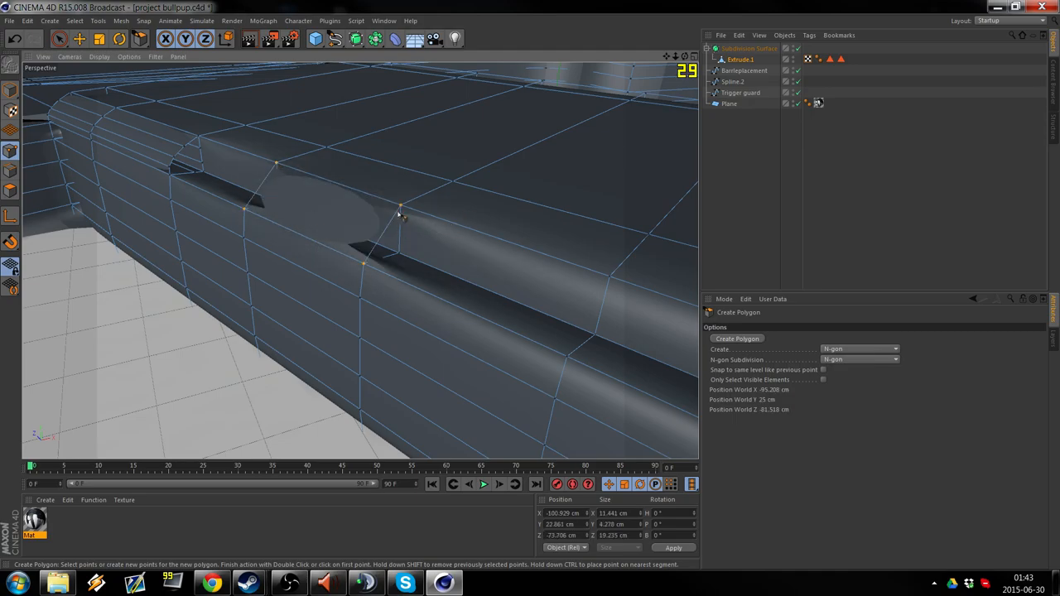
left_click(567, 362)
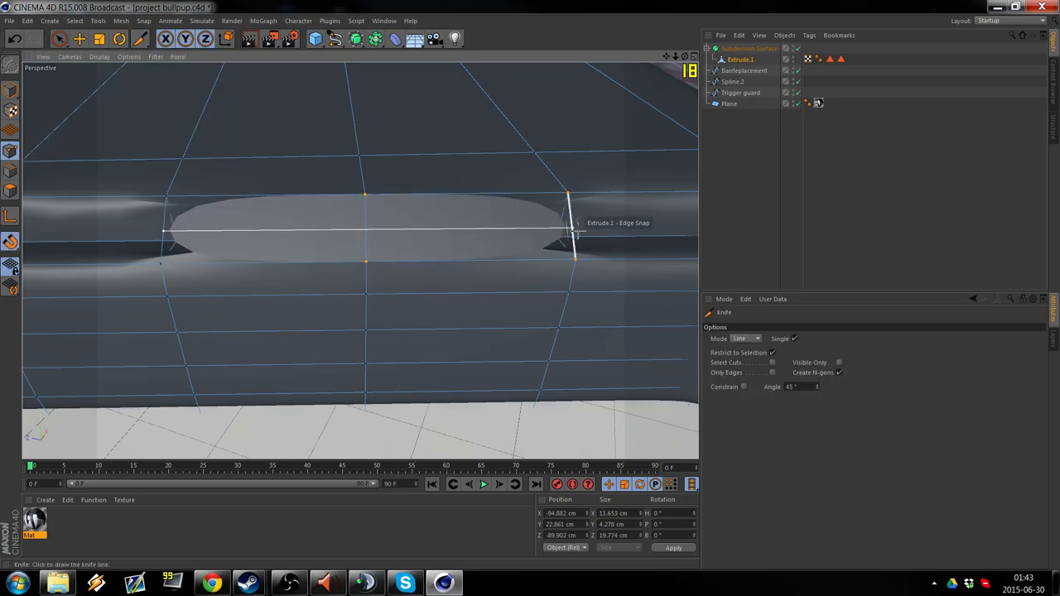
left_click(59, 40)
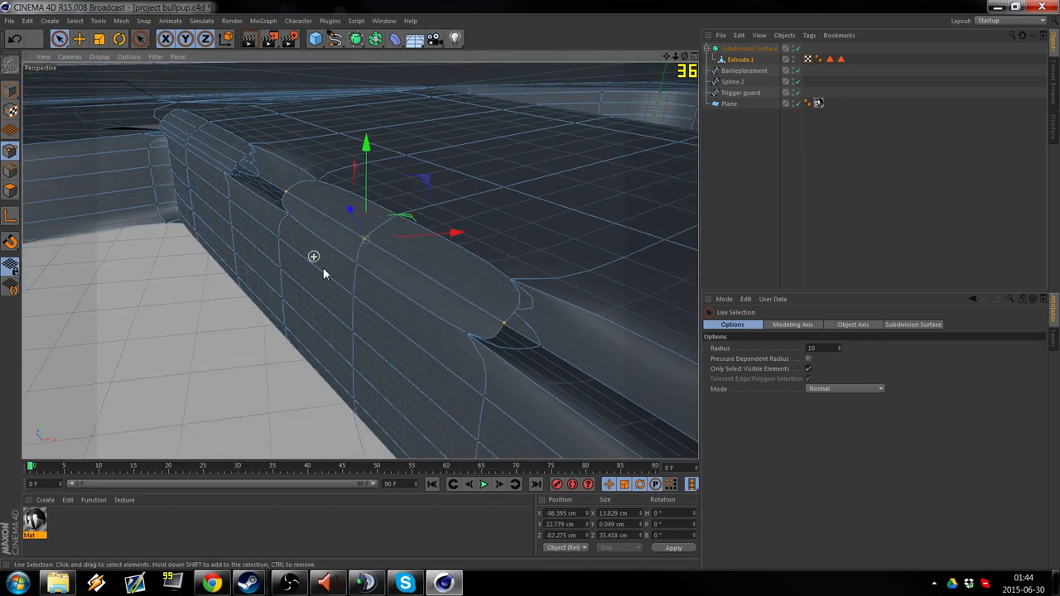
left_click(748, 48)
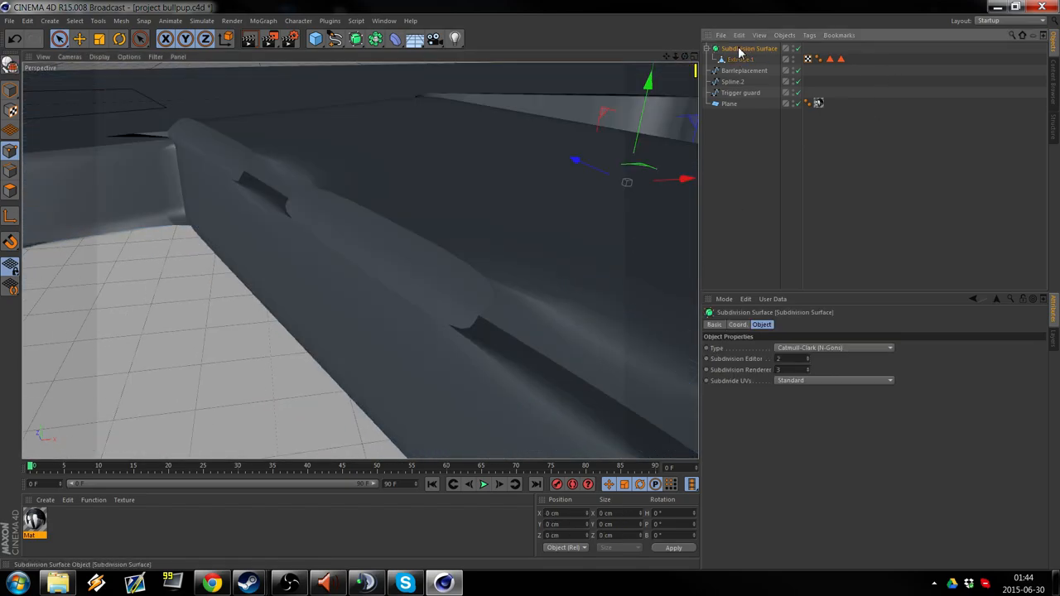
left_click(738, 59)
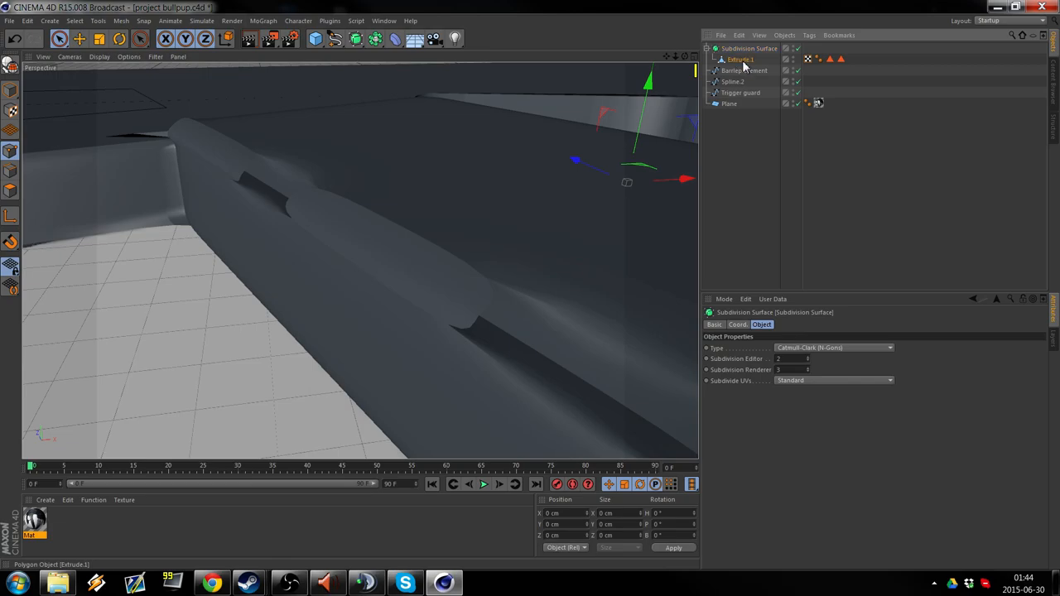
left_click(739, 60)
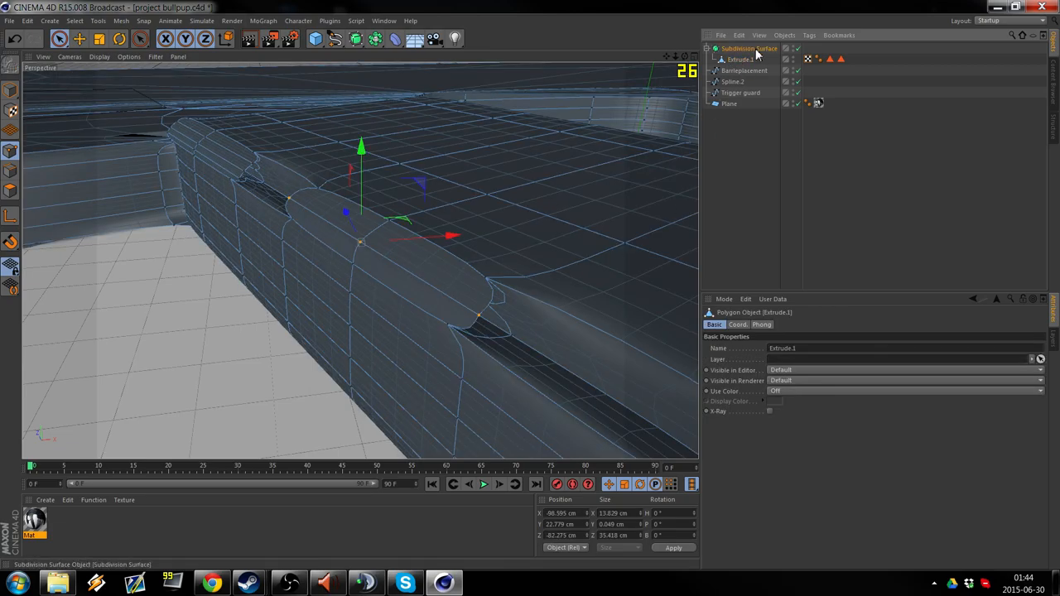
left_click(748, 48)
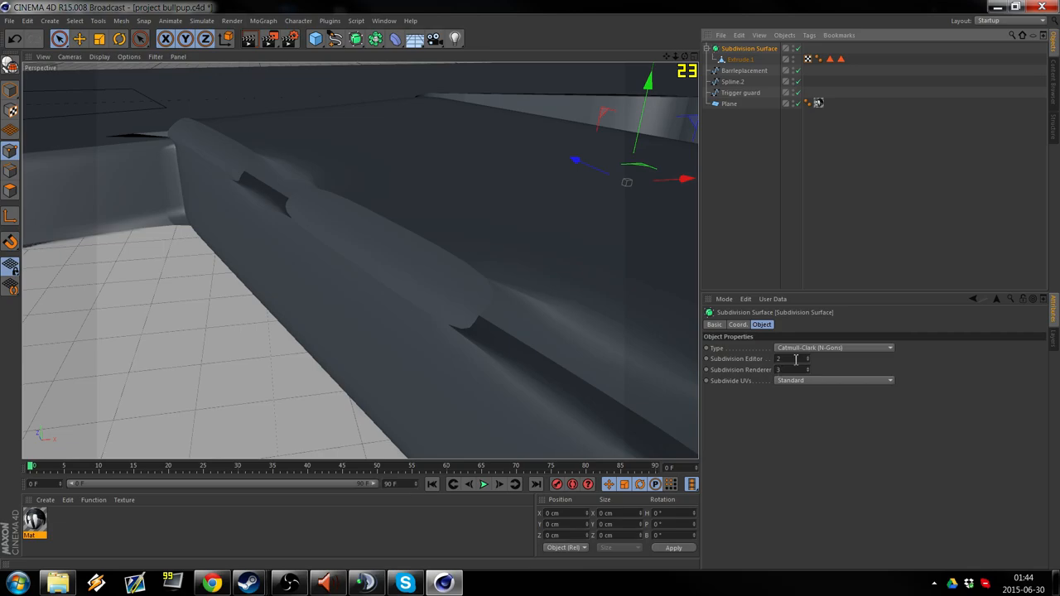
left_click(738, 60)
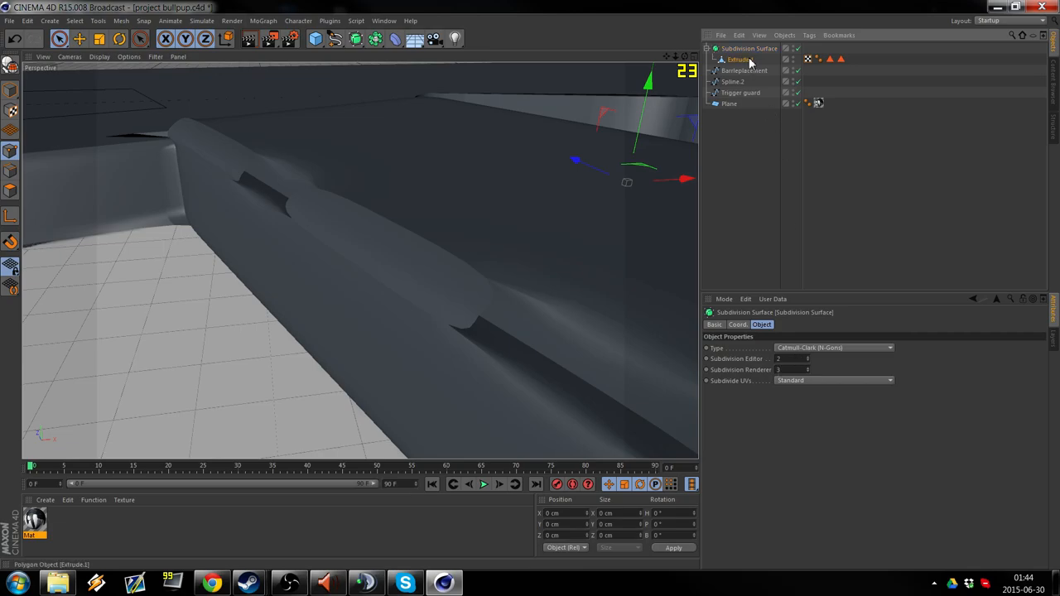
left_click(739, 60)
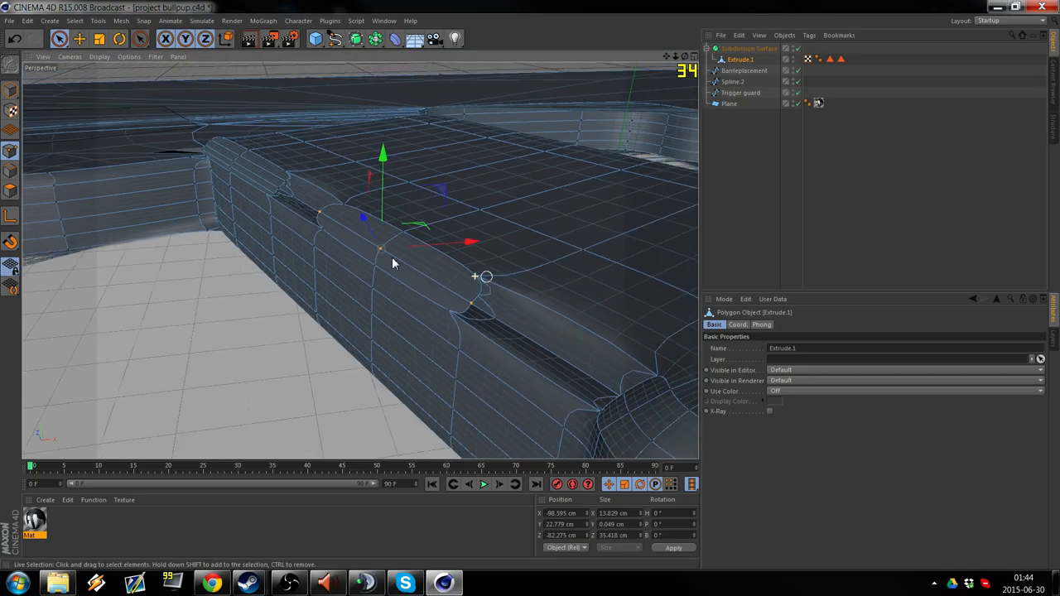
left_click_drag(394, 263, 443, 377)
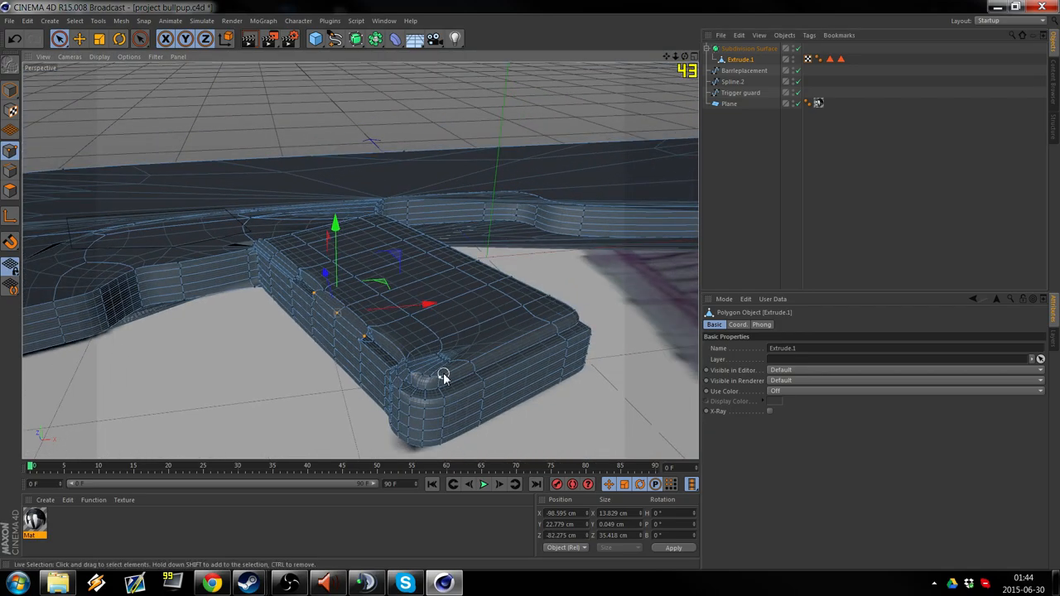
mouse_move(428, 427)
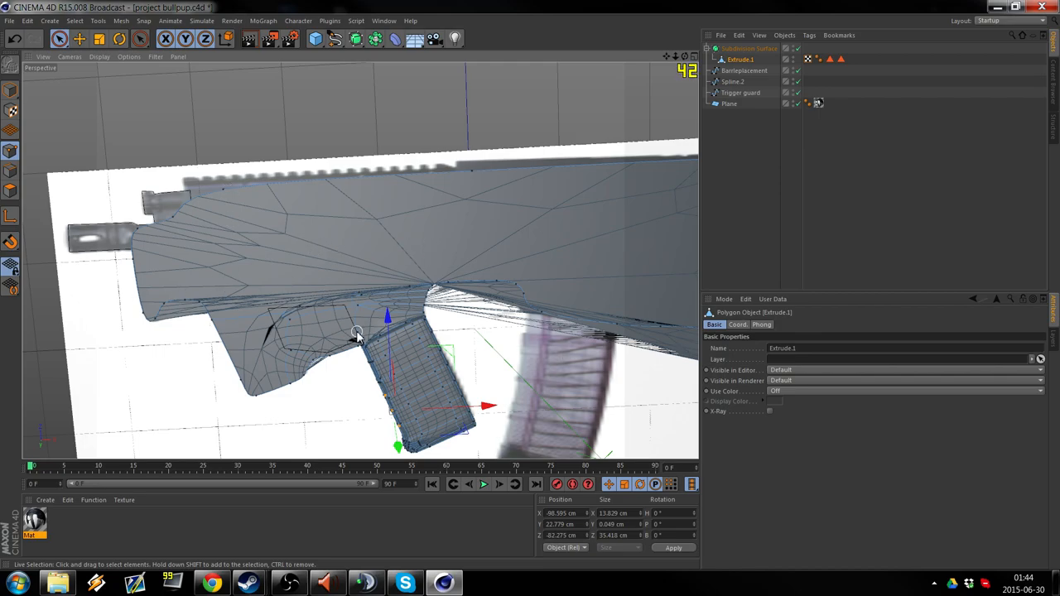
mouse_move(440, 328)
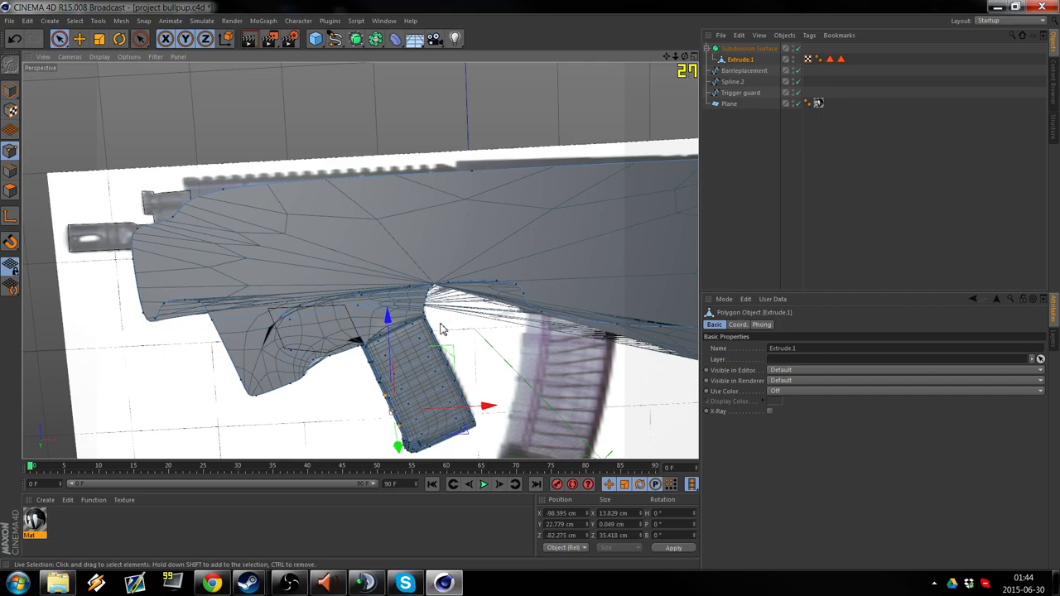
left_click_drag(444, 327, 268, 332)
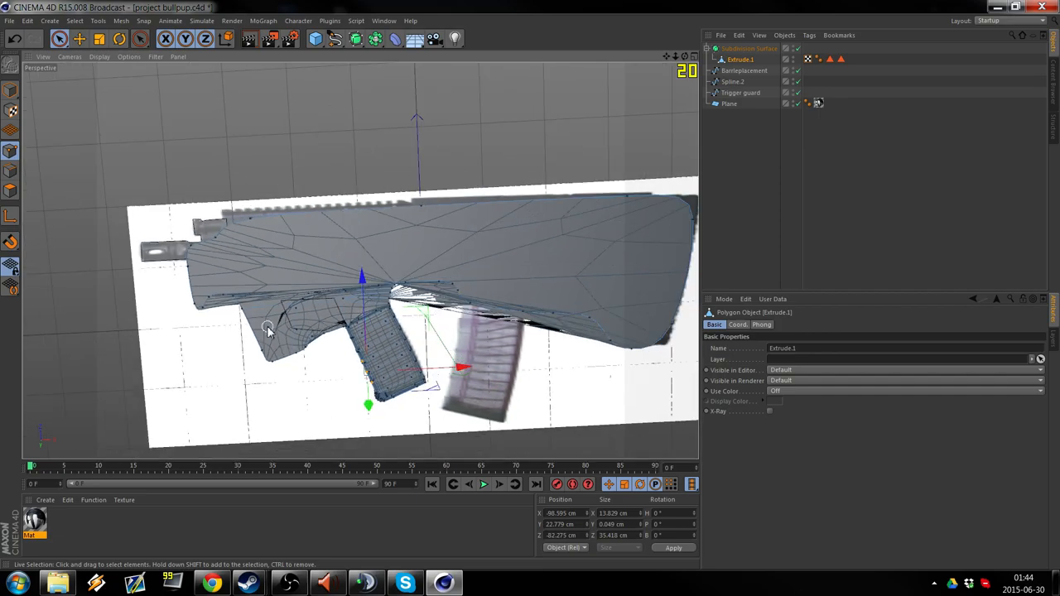